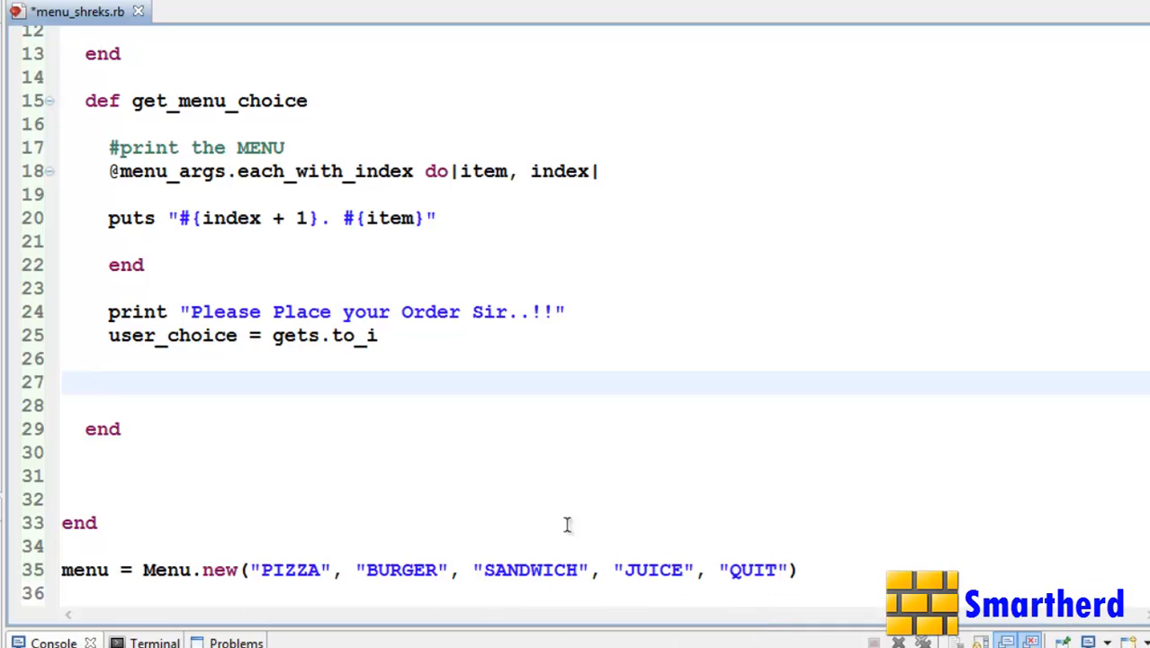
- Write 'while((choice = menu.get_menu_choice))' on line 37 below the Menu.new line
{"action": "left_click", "coordinate": [102, 381]}
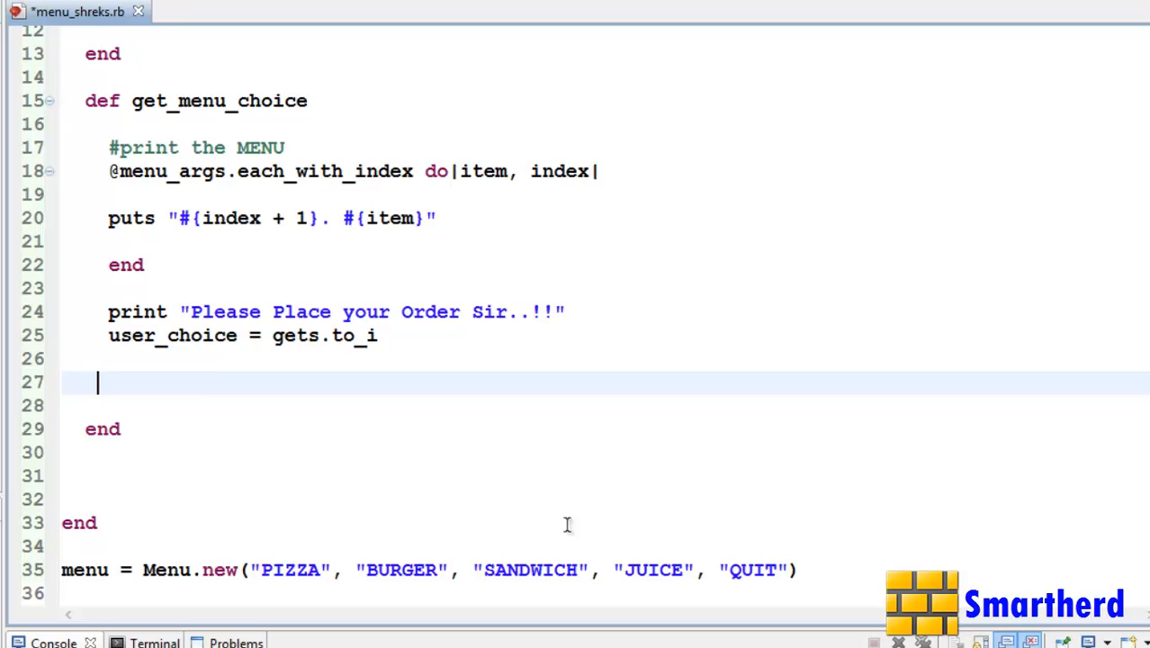
{"action": "mouse_move", "coordinate": [575, 516]}
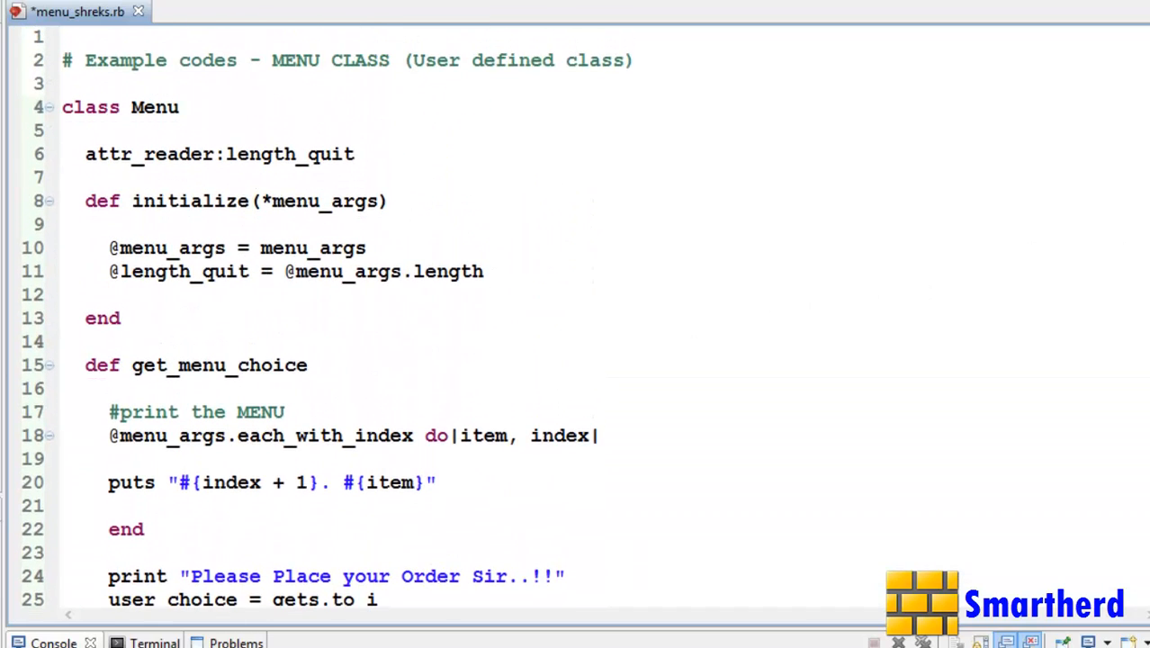
{"action": "scroll", "scroll_direction": "down", "scroll_amount": 3}
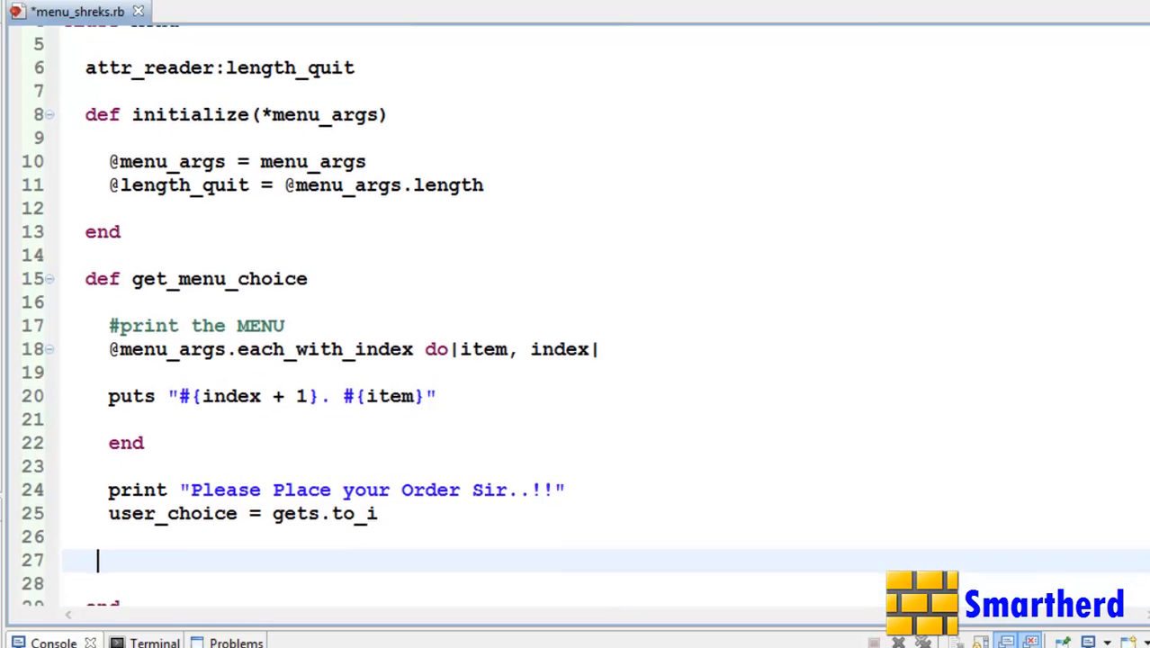
{"action": "scroll", "scroll_direction": "down", "scroll_amount": 3}
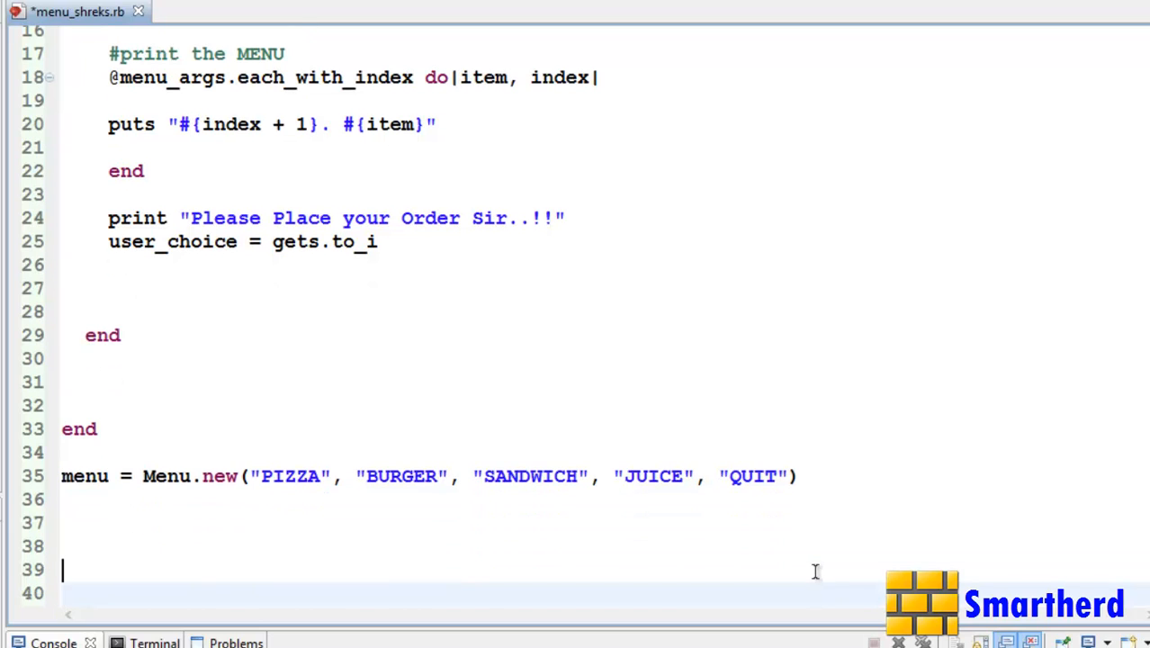
{"action": "type", "text": "while"}
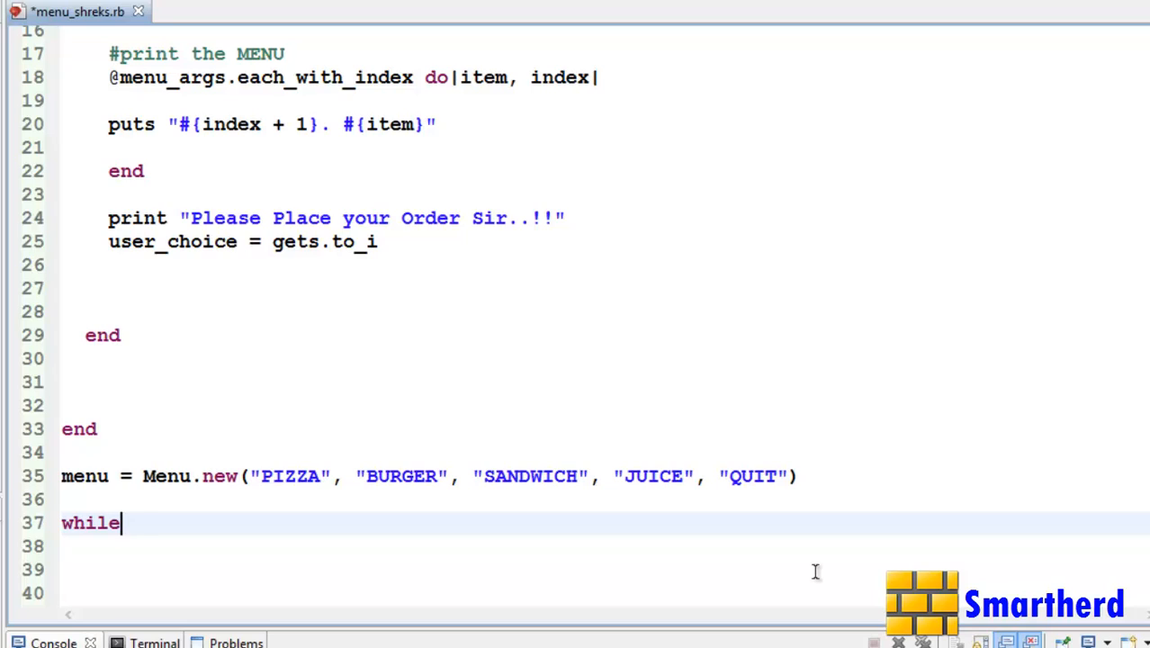
{"action": "type", "text": "()"}
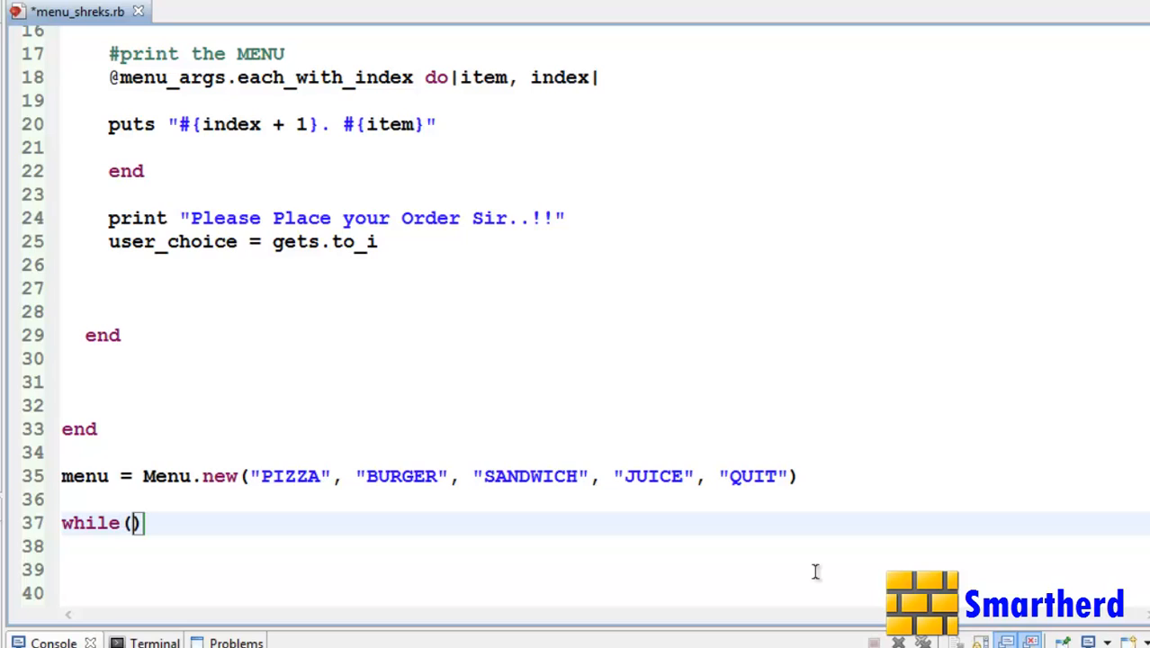
{"action": "type", "text": "("}
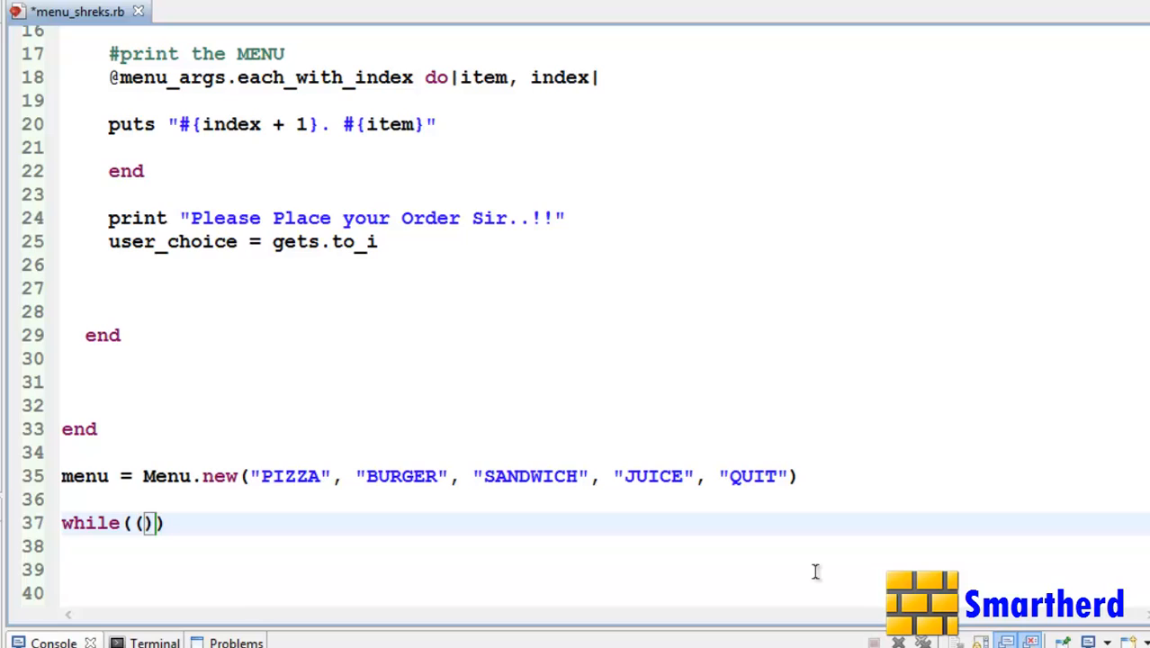
{"action": "type", "text": "choice ="}
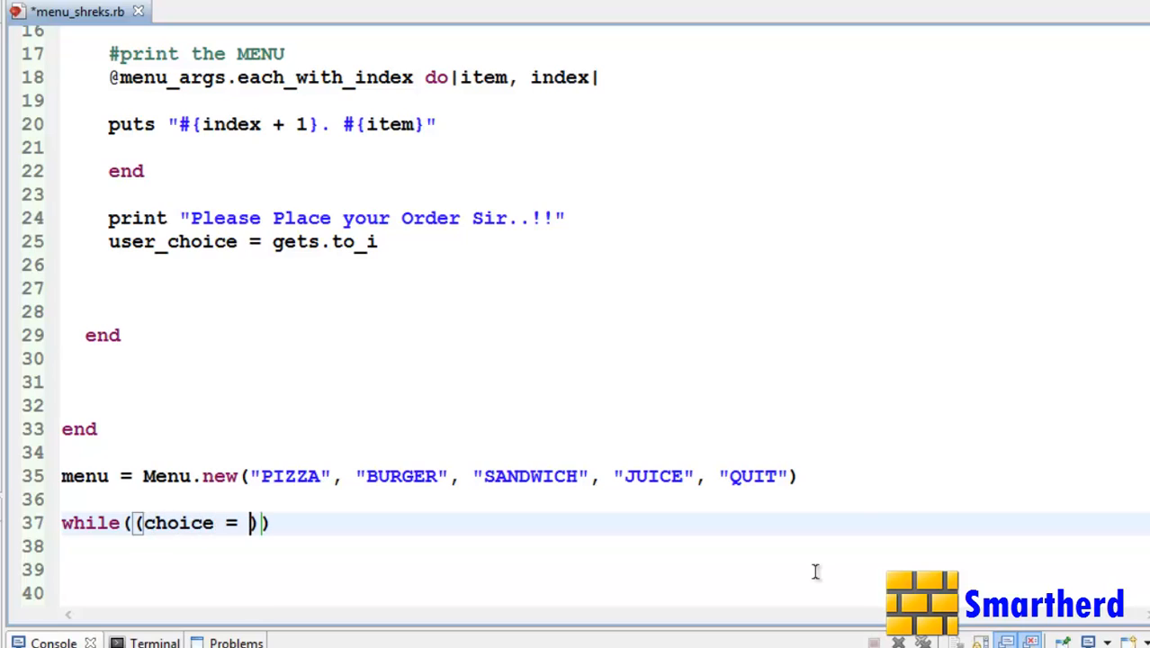
{"action": "type", "text": "menu."}
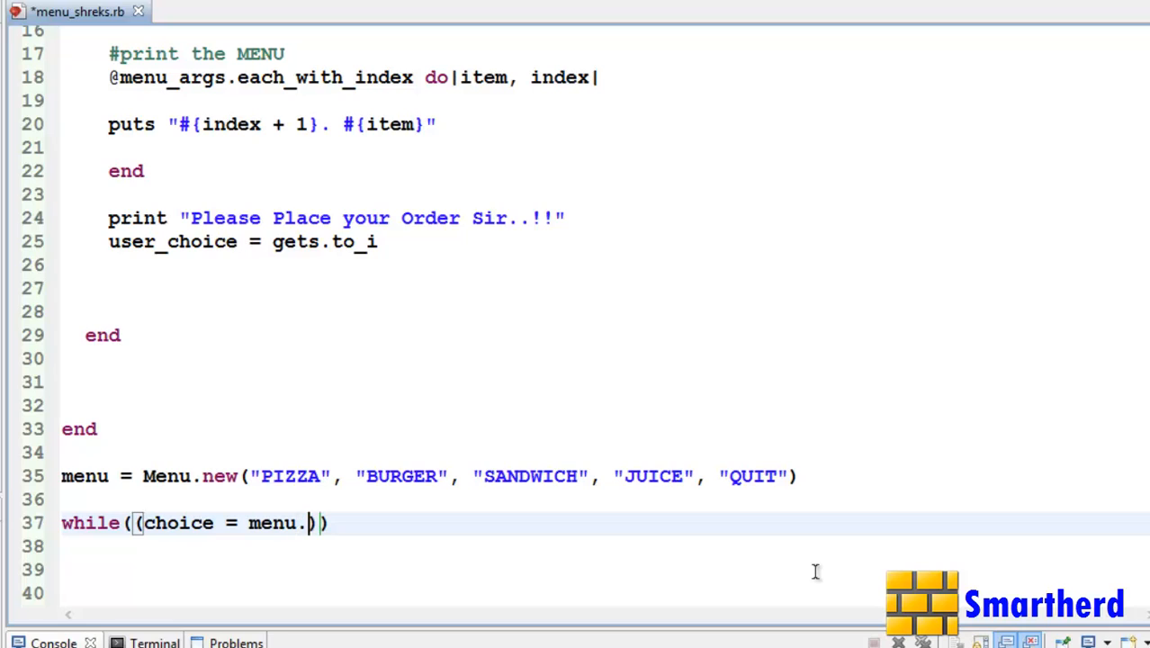
{"action": "type", "text": "get"}
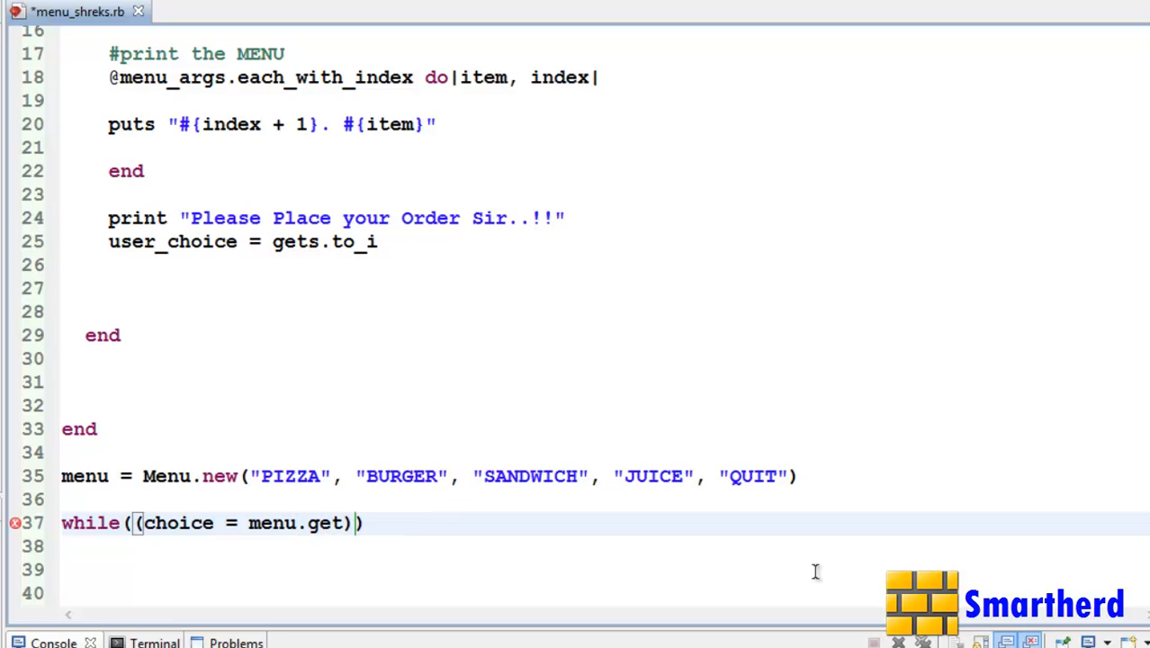
{"action": "type", "text": "_"}
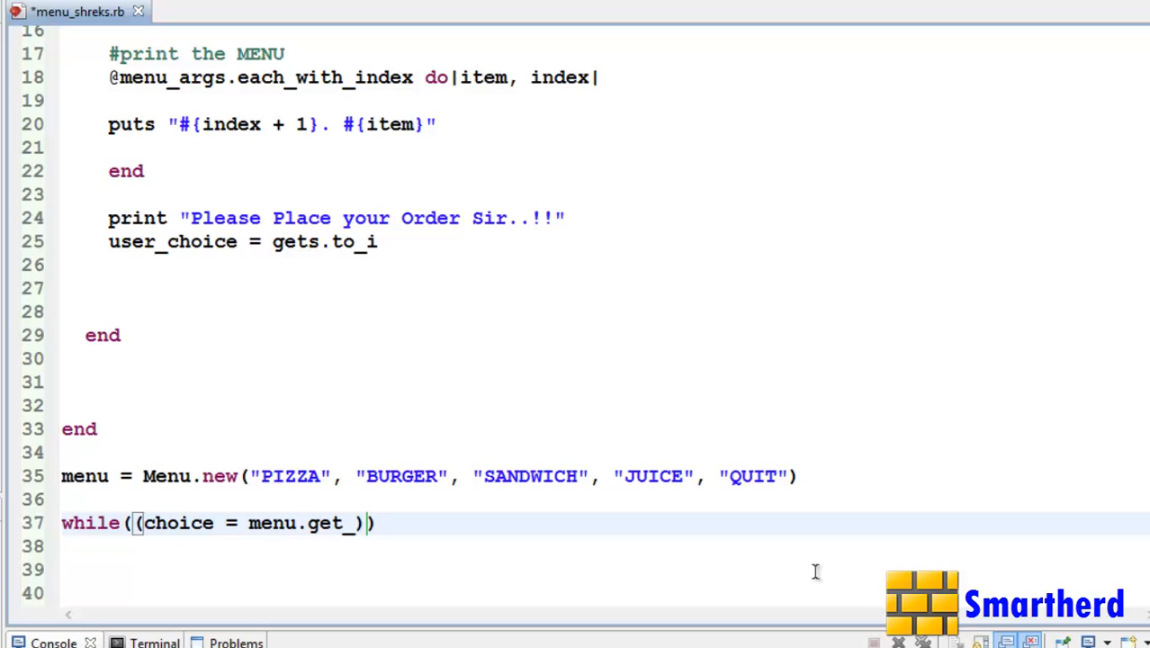
{"action": "type", "text": "menu_"}
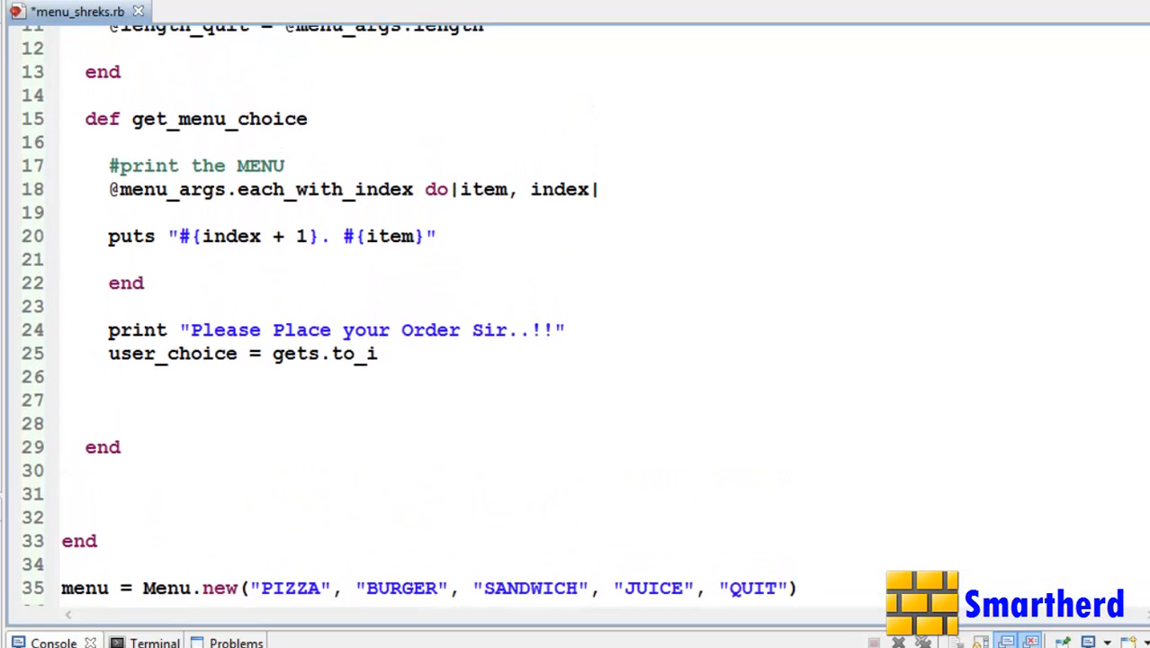
{"action": "scroll", "scroll_direction": "down", "scroll_amount": 3}
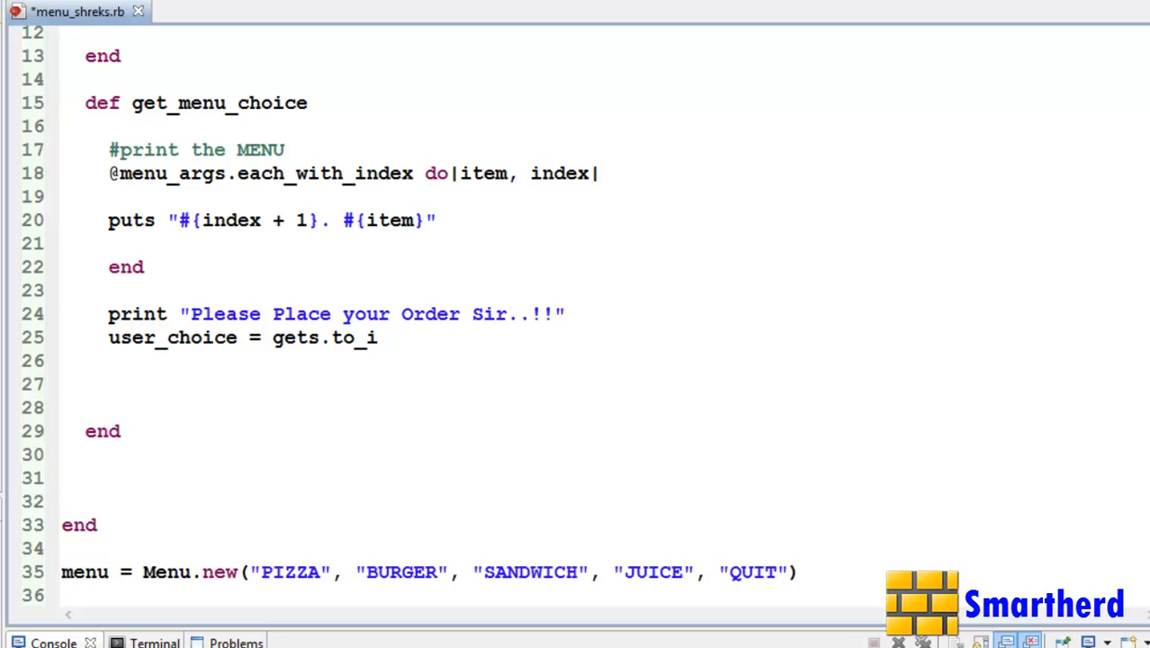
{"action": "type", "text": "while((choice = menu.get_menu_choice))"}
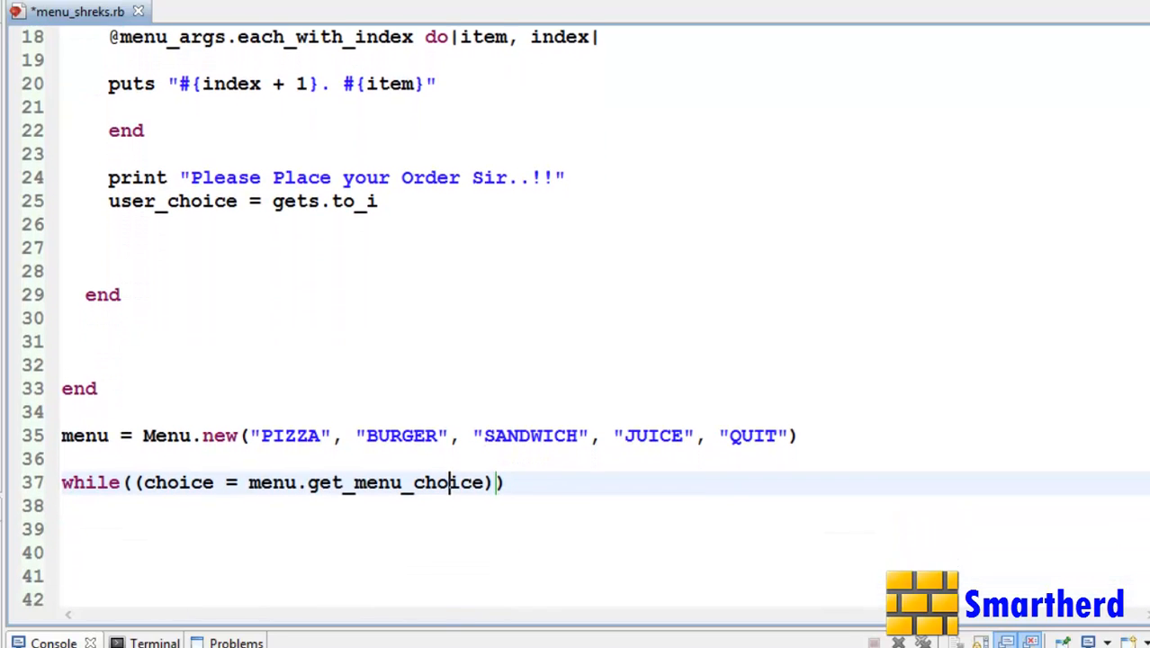
{"action": "scroll", "scroll_direction": "down", "scroll_amount": 3}
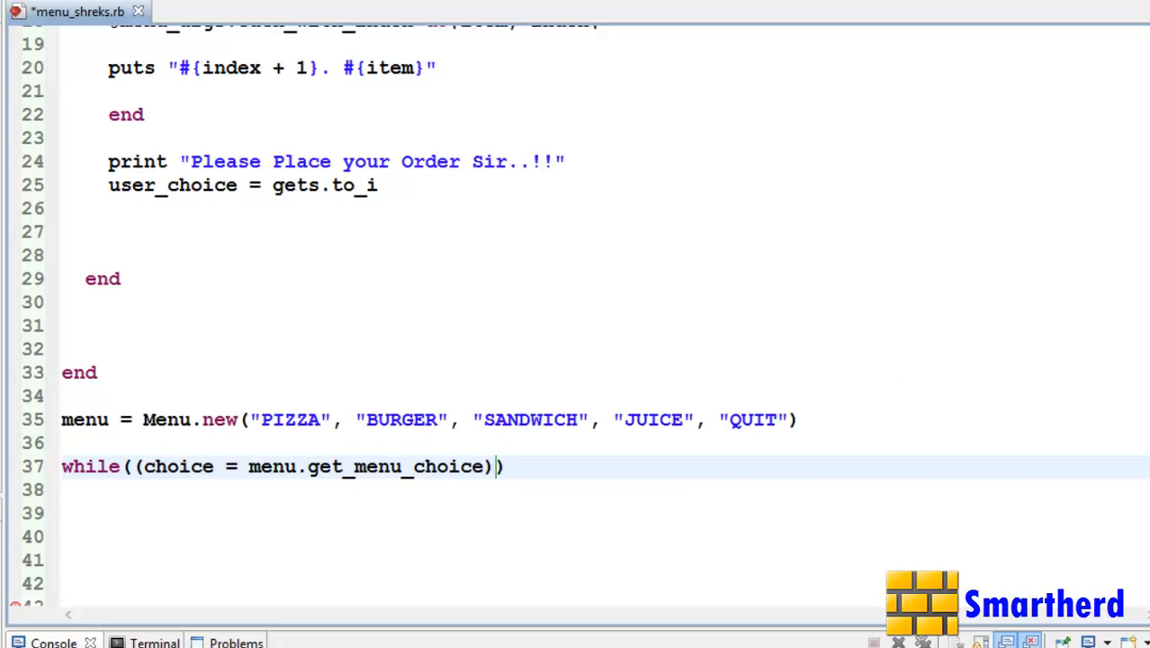
{"action": "scroll", "scroll_direction": "up", "scroll_amount": 3}
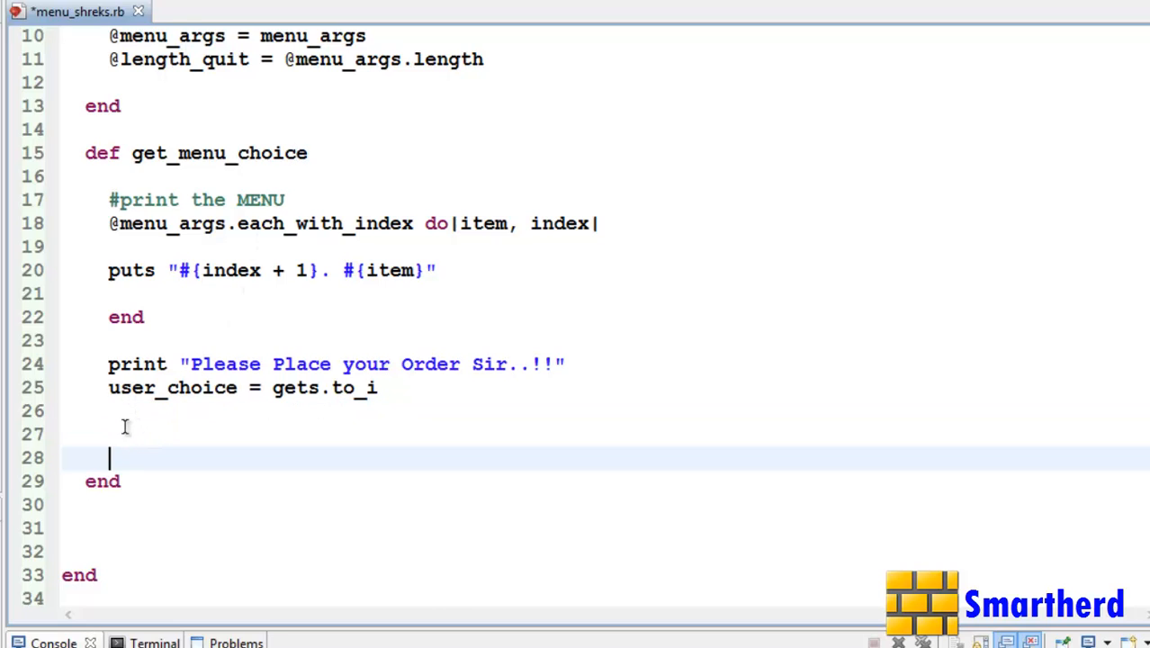
- End get_menu_choice with a return statement for the user choice variable
{"action": "type", "text": "retu"}
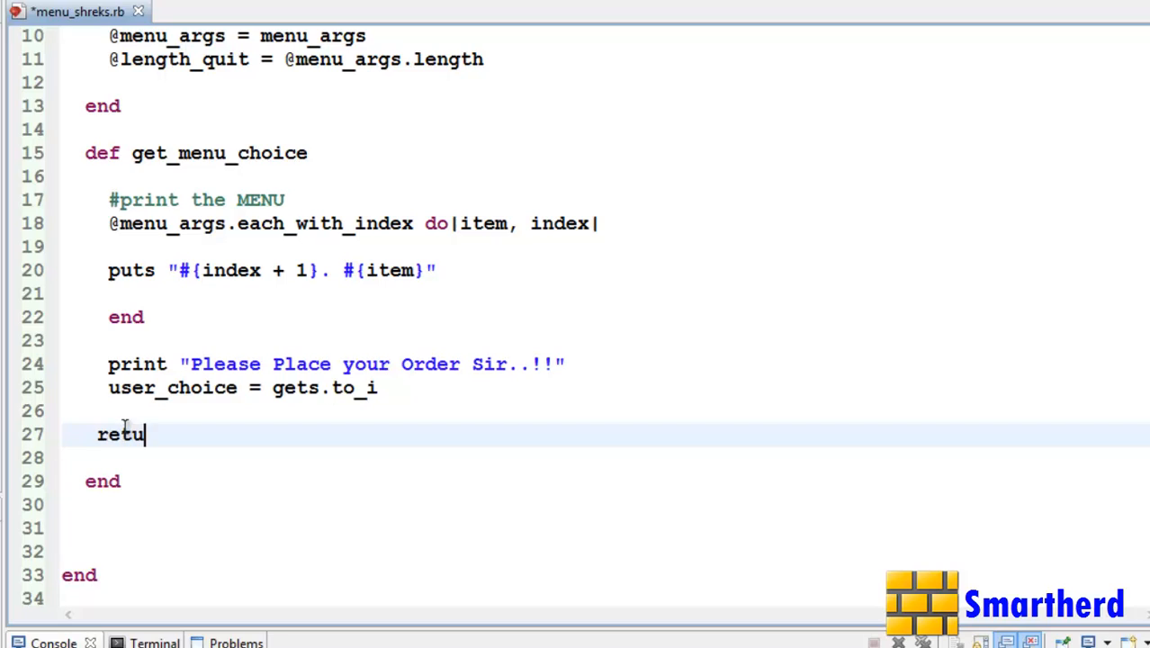
{"action": "type", "text": "rn user_coic"}
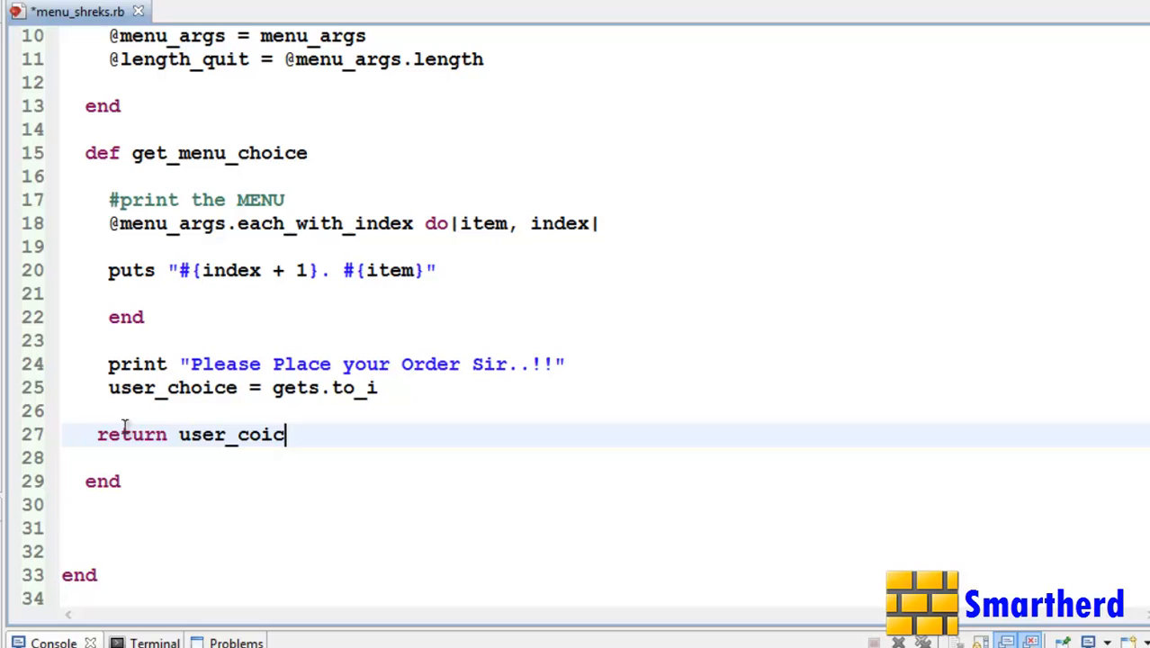
{"action": "type", "text": "e"}
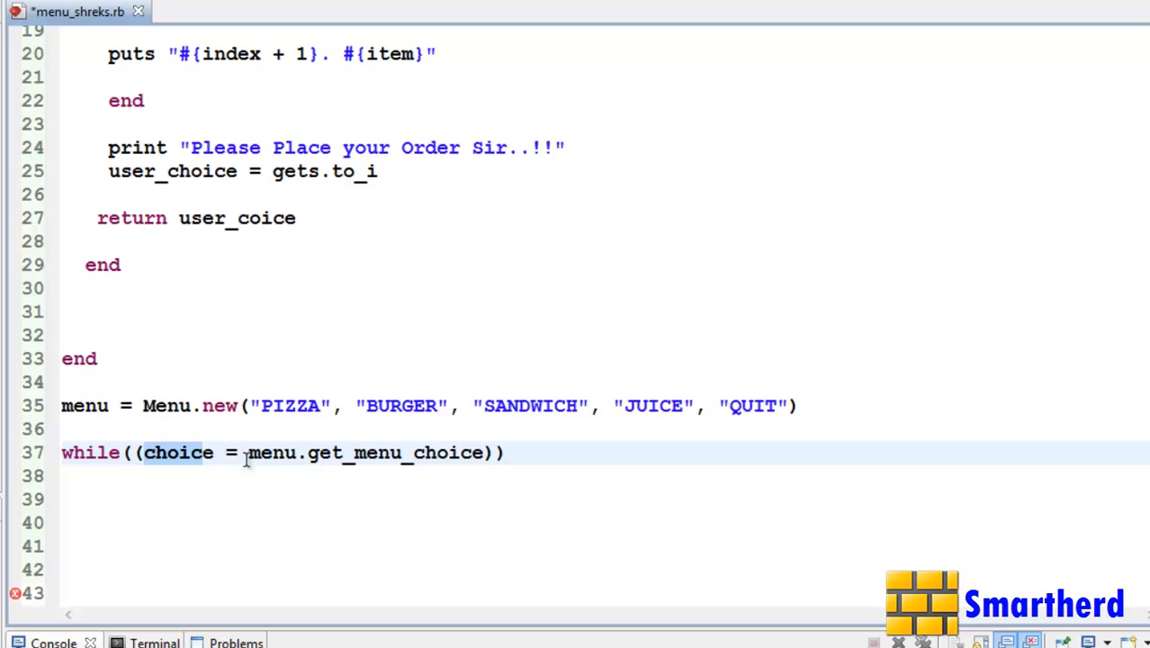
- Extend the while condition to compare choice against menu.length_quit
{"action": "left_click", "coordinate": [502, 453]}
{"action": "type", "text": " !"}
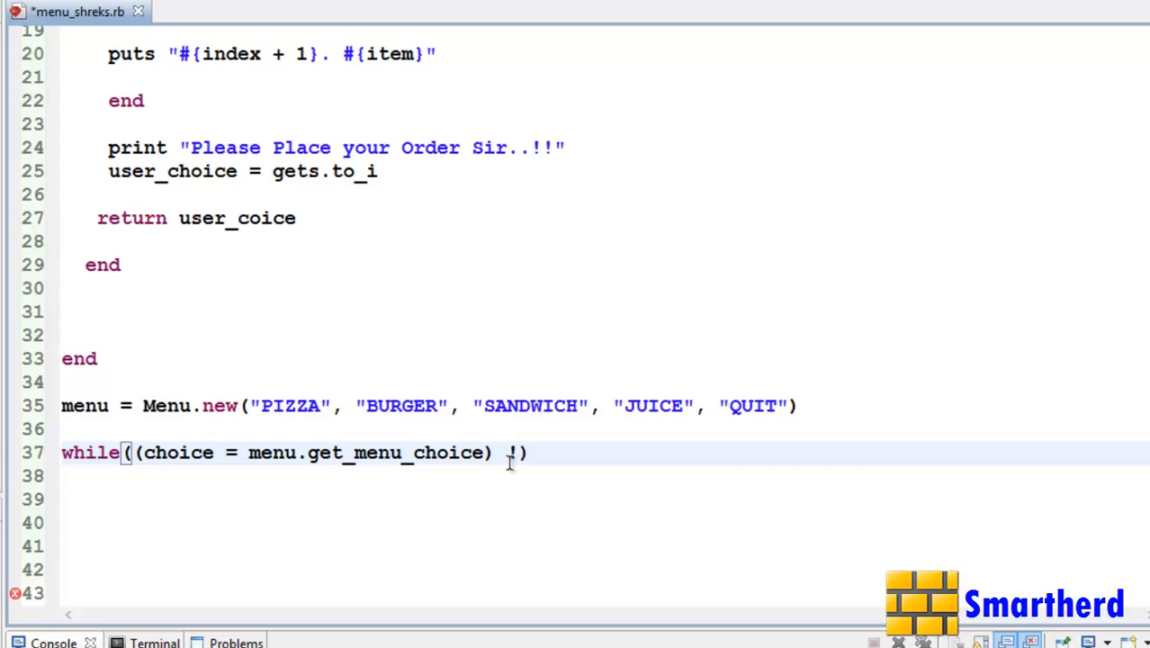
{"action": "type", "text": "= menu"}
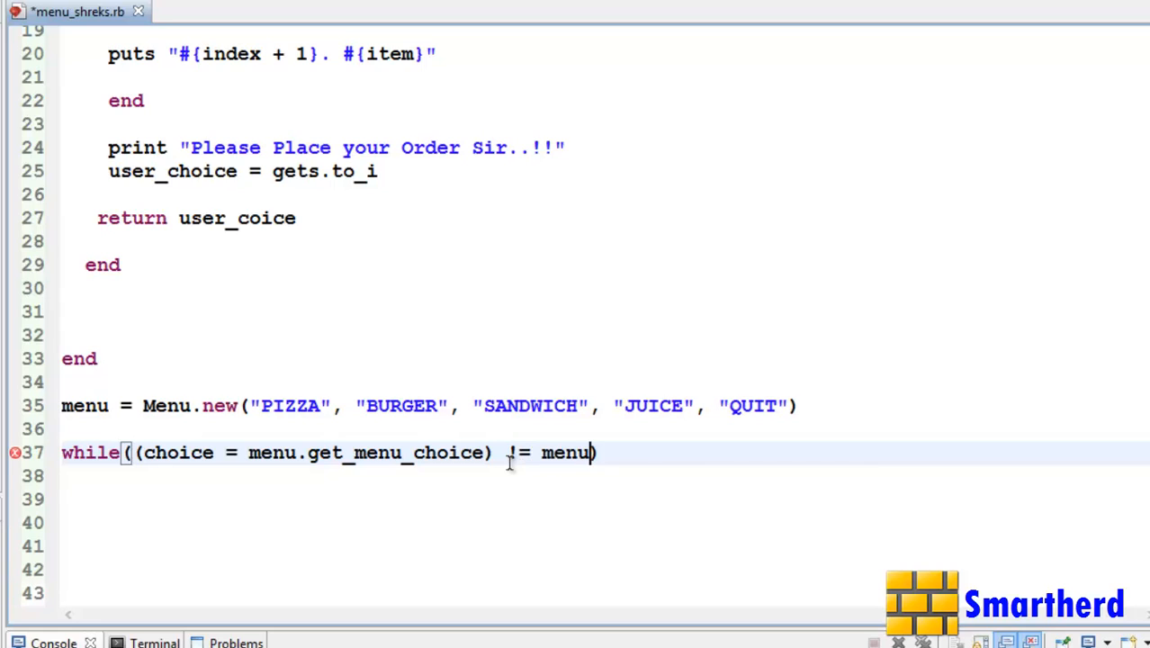
{"action": "type", "text": "."}
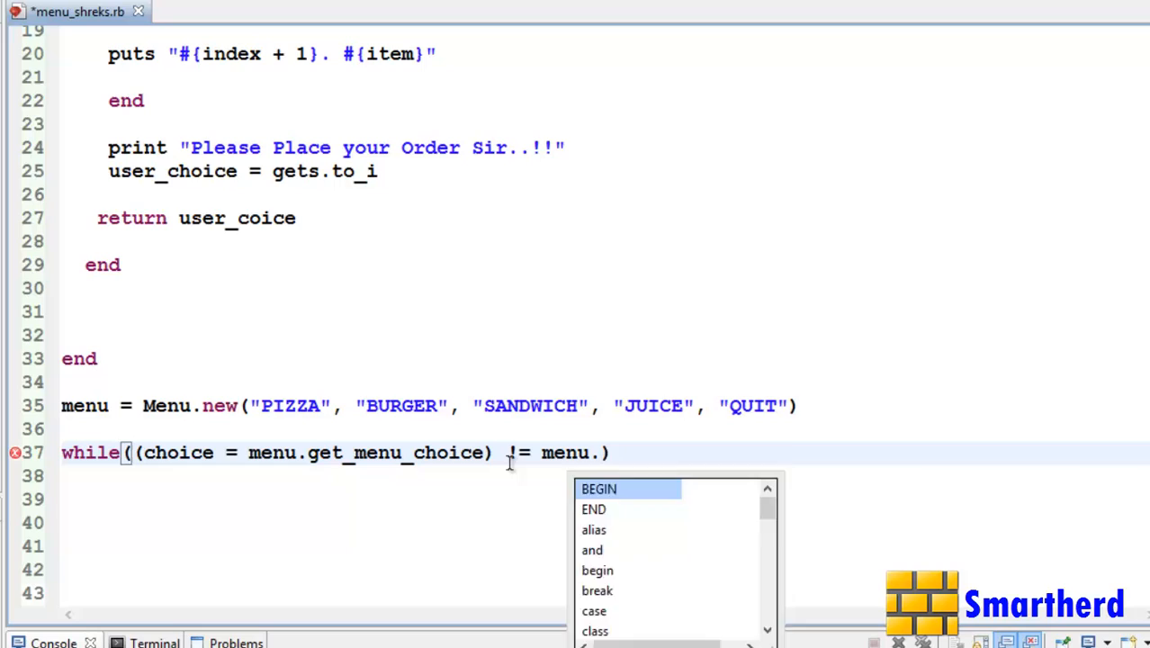
{"action": "type", "text": "length"}
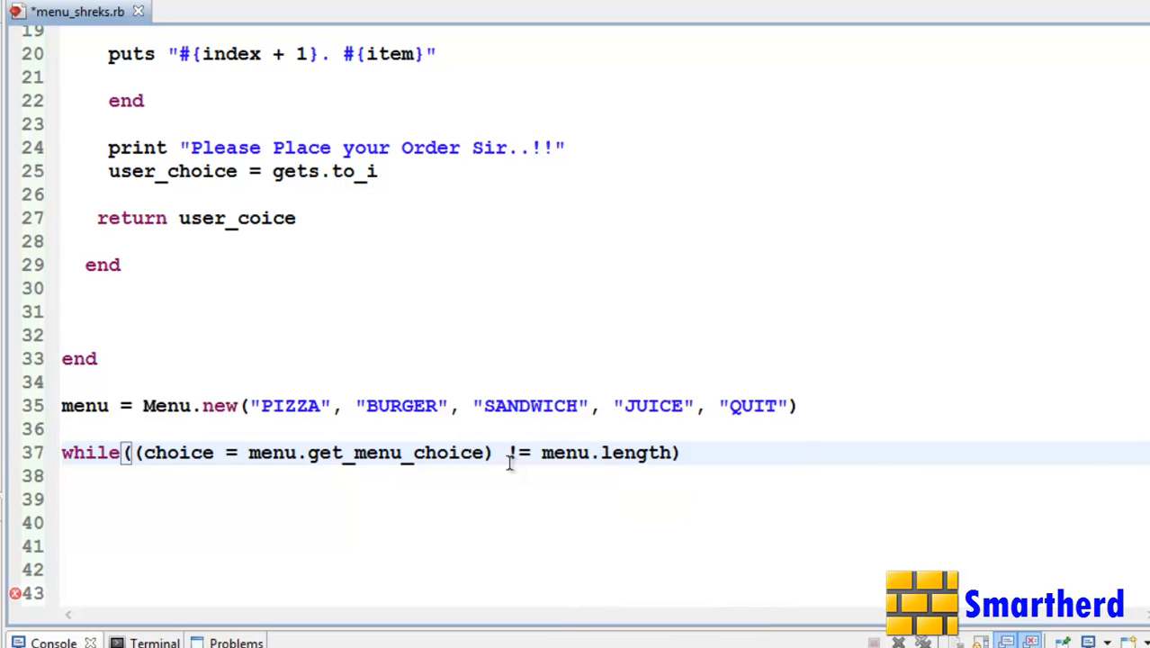
{"action": "type", "text": "_qu"}
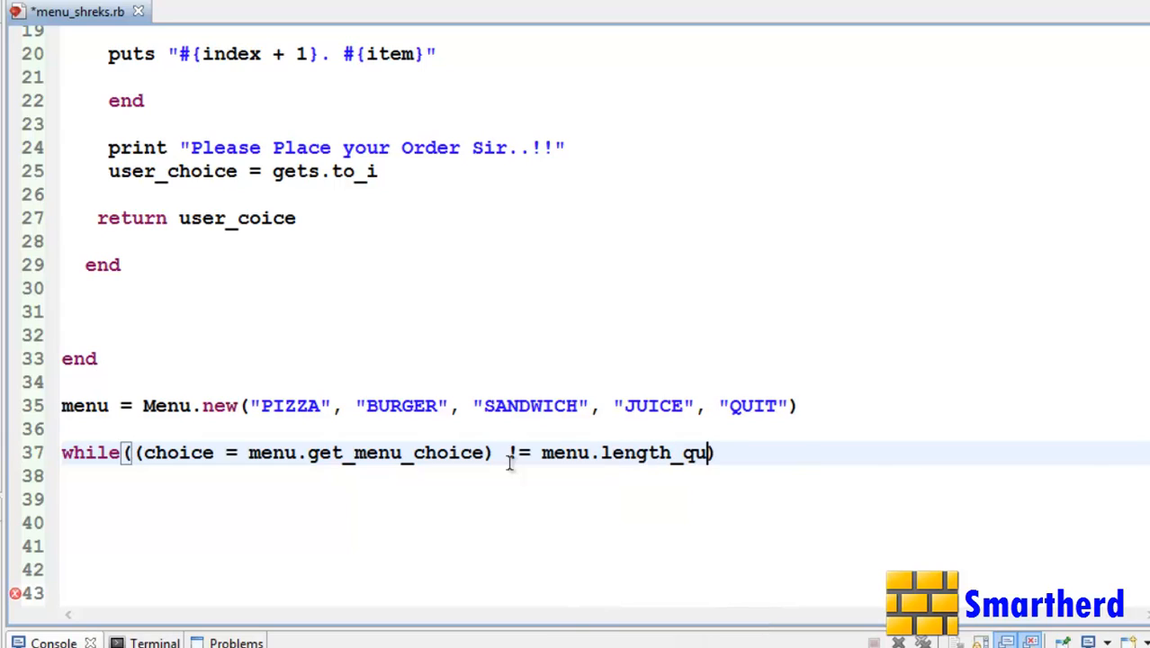
{"action": "type", "text": "it"}
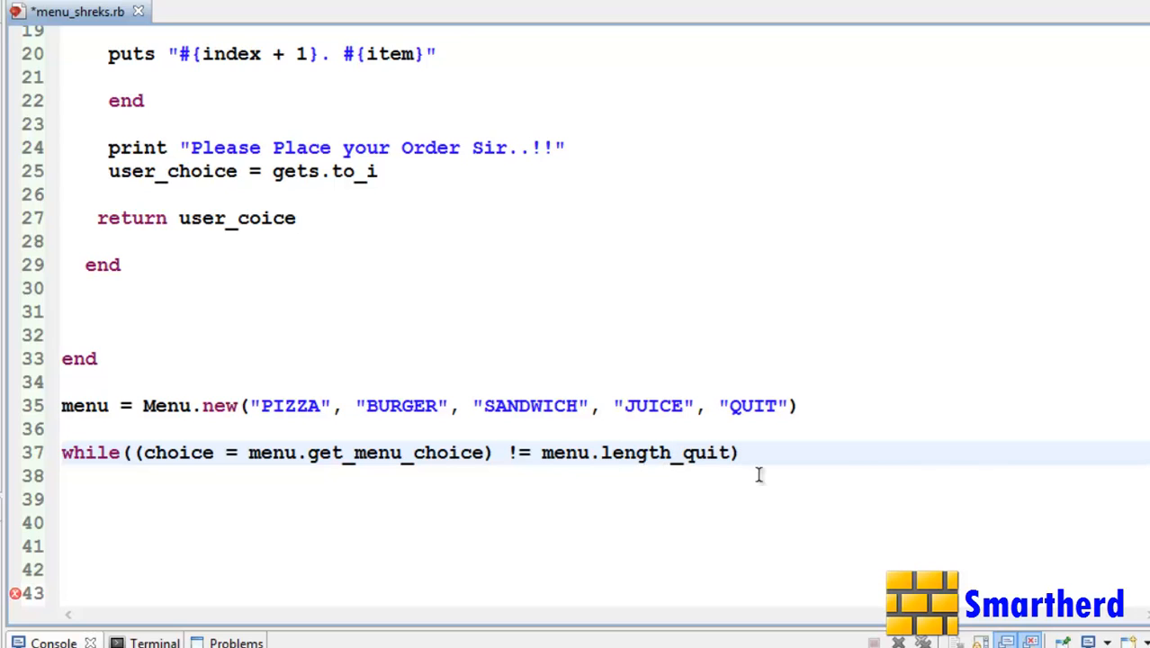
{"action": "scroll", "scroll_direction": "up", "scroll_amount": 3}
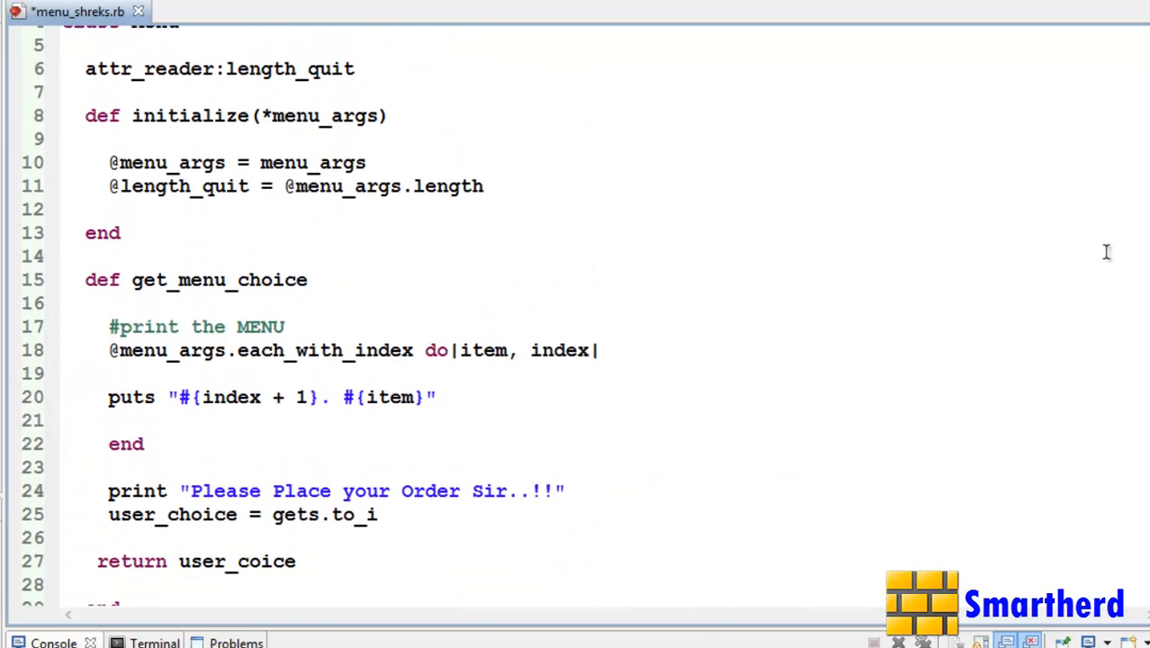
{"action": "mouse_move", "coordinate": [338, 185]}
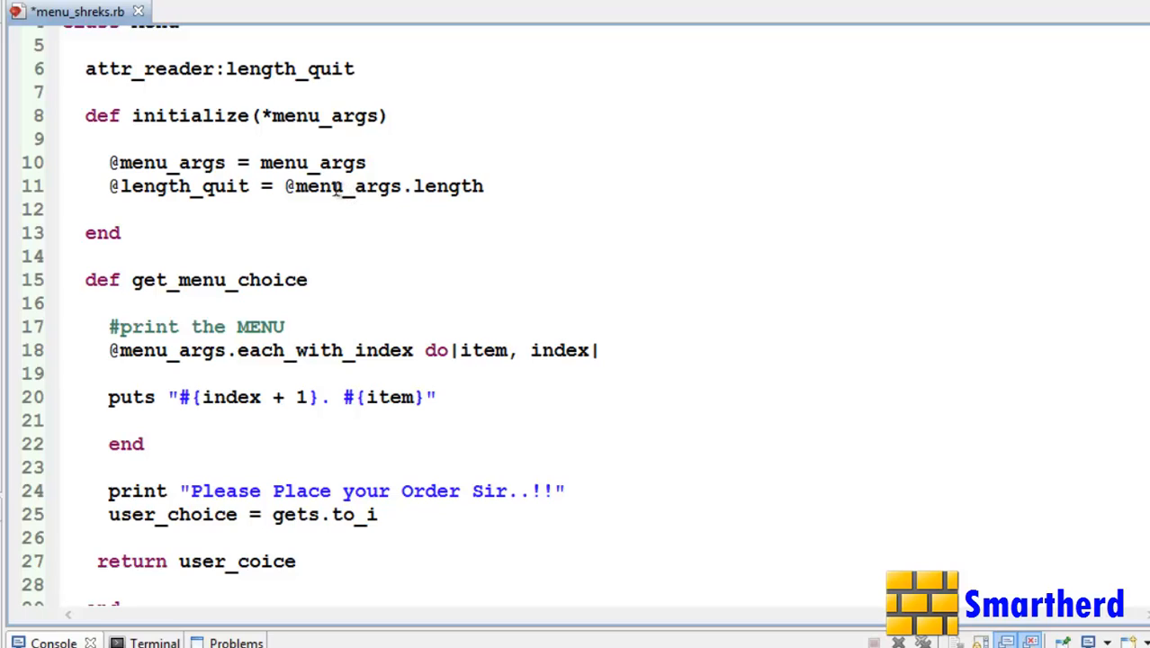
{"action": "left_click", "coordinate": [309, 186]}
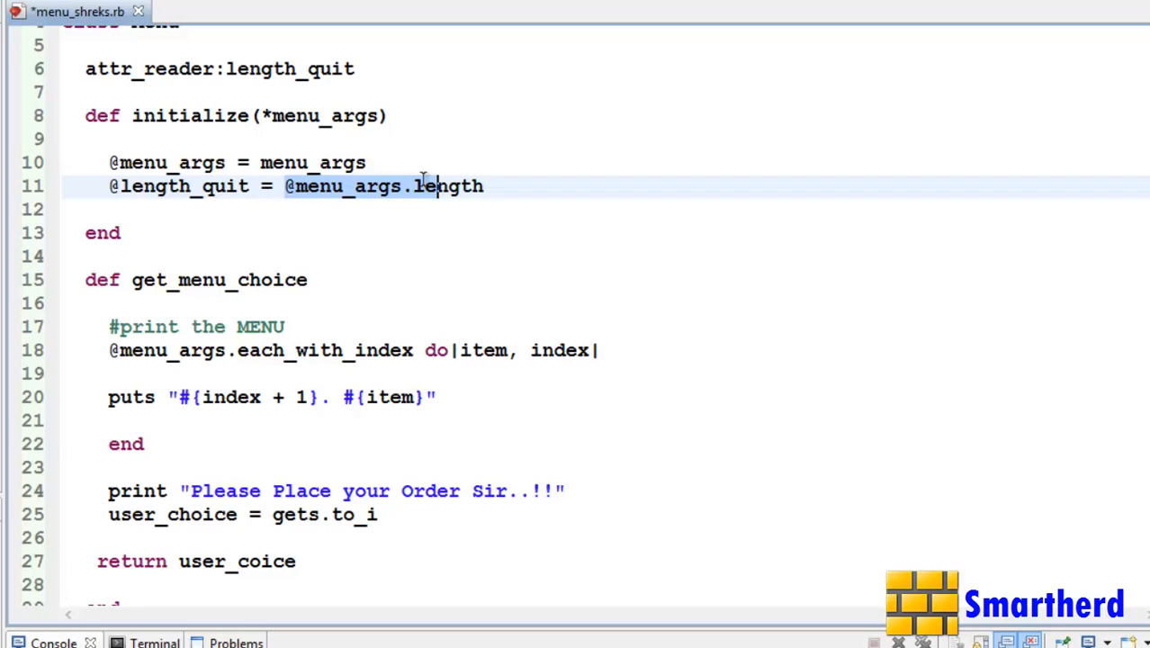
{"action": "left_click", "coordinate": [320, 115]}
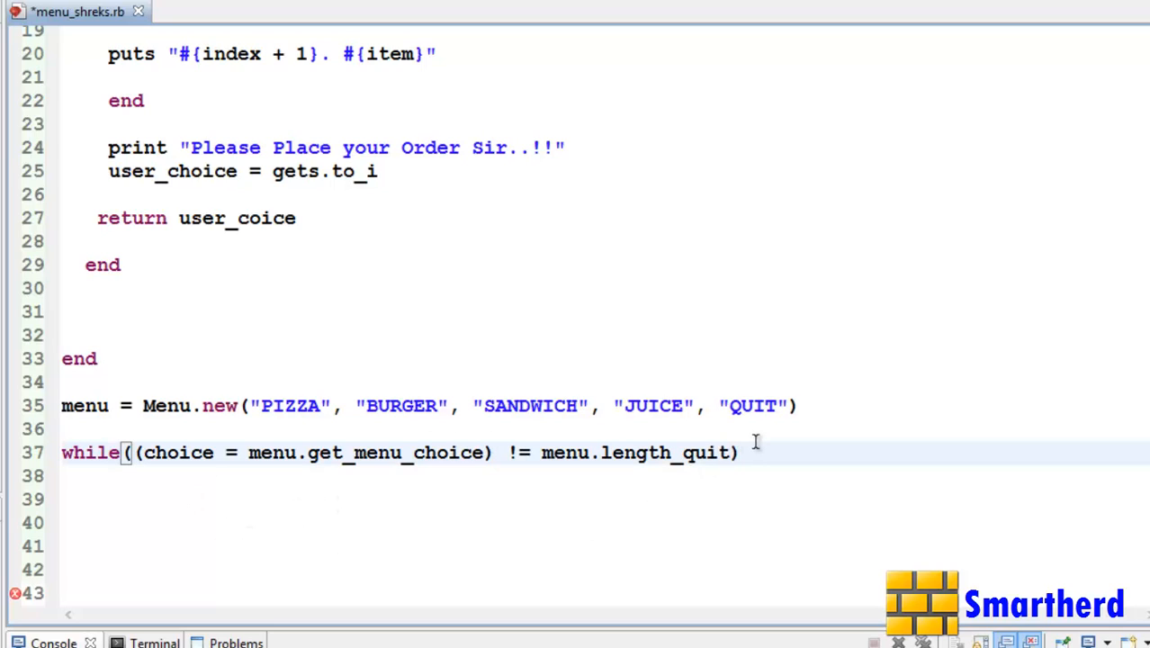
{"action": "type", "text": "end"}
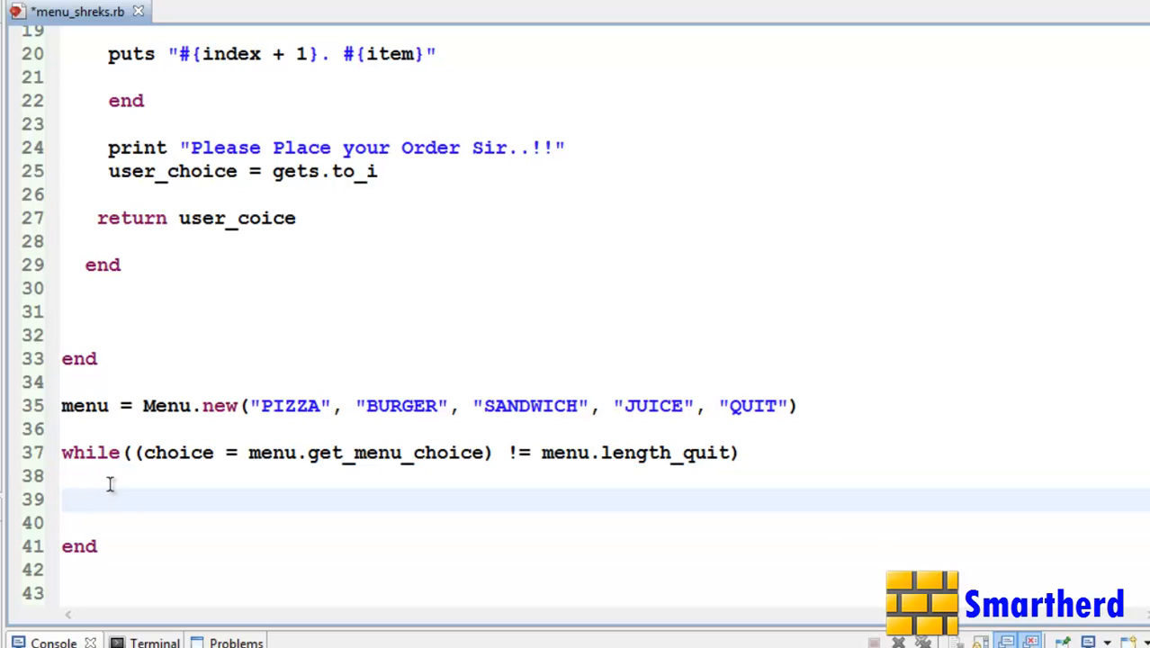
- Write 'case choice' with a when 1 branch that puts the PIZZA order-placed message
{"action": "type", "text": "case ch"}
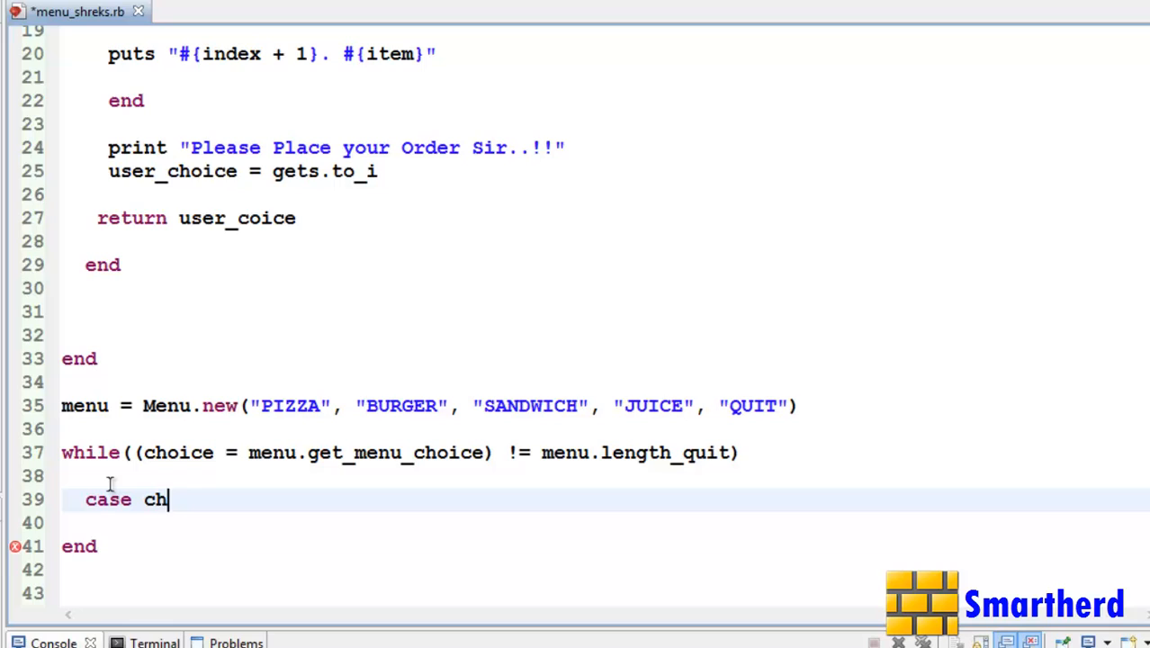
{"action": "type", "text": "oice"}
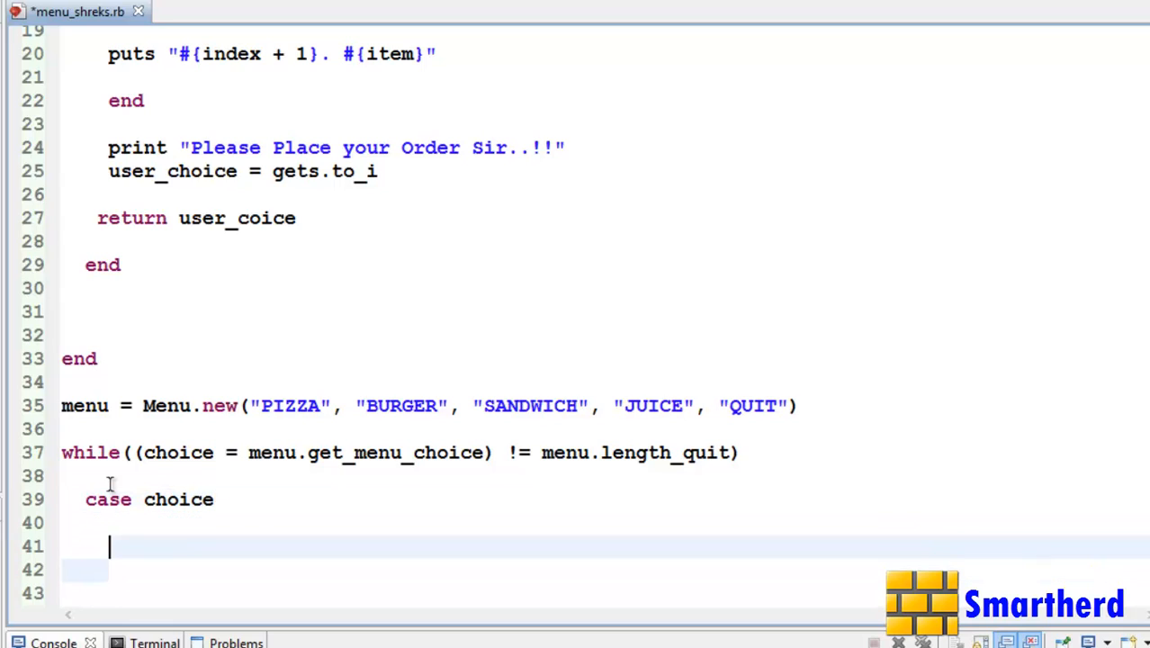
{"action": "type", "text": "when 1"}
{"action": "left_click", "coordinate": [604, 568]}
{"action": "type", "text": "puts \""}
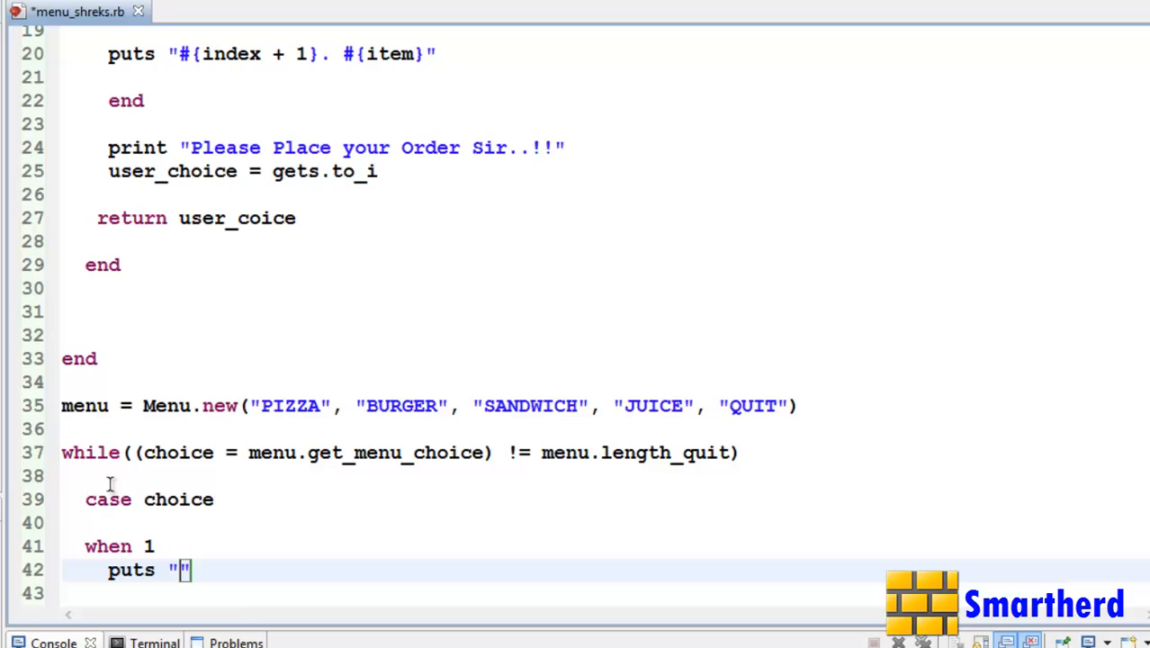
{"action": "type", "text": "Please Wait"}
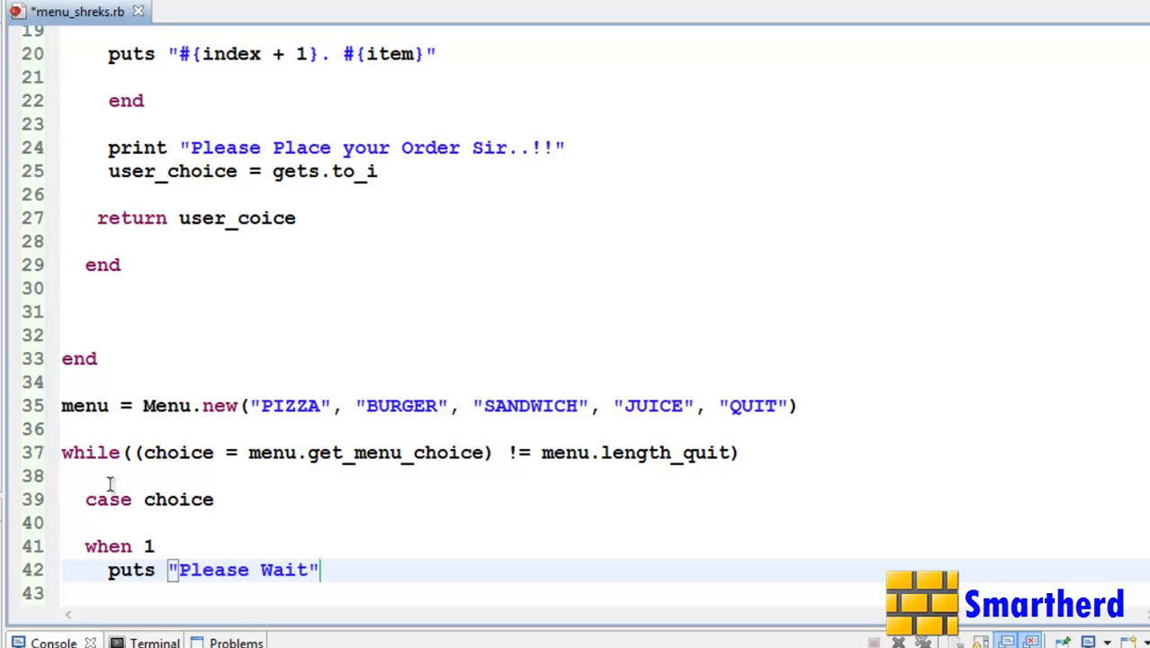
{"action": "type", "text": "!! Y"}
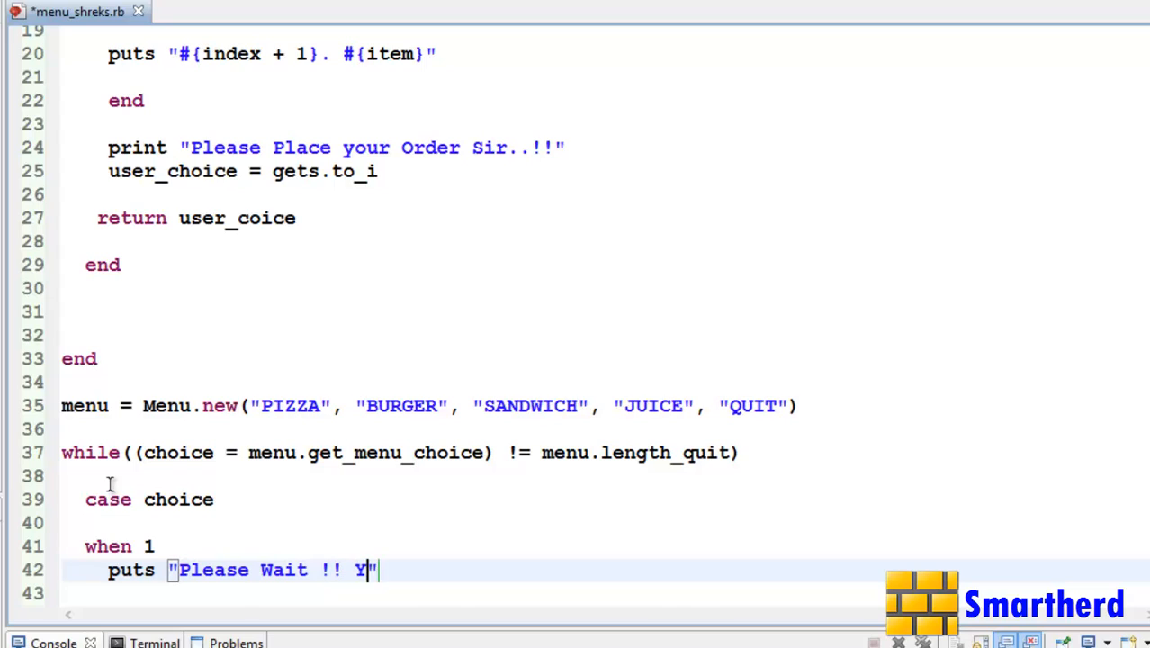
{"action": "type", "text": "our Order for PIZZA has"}
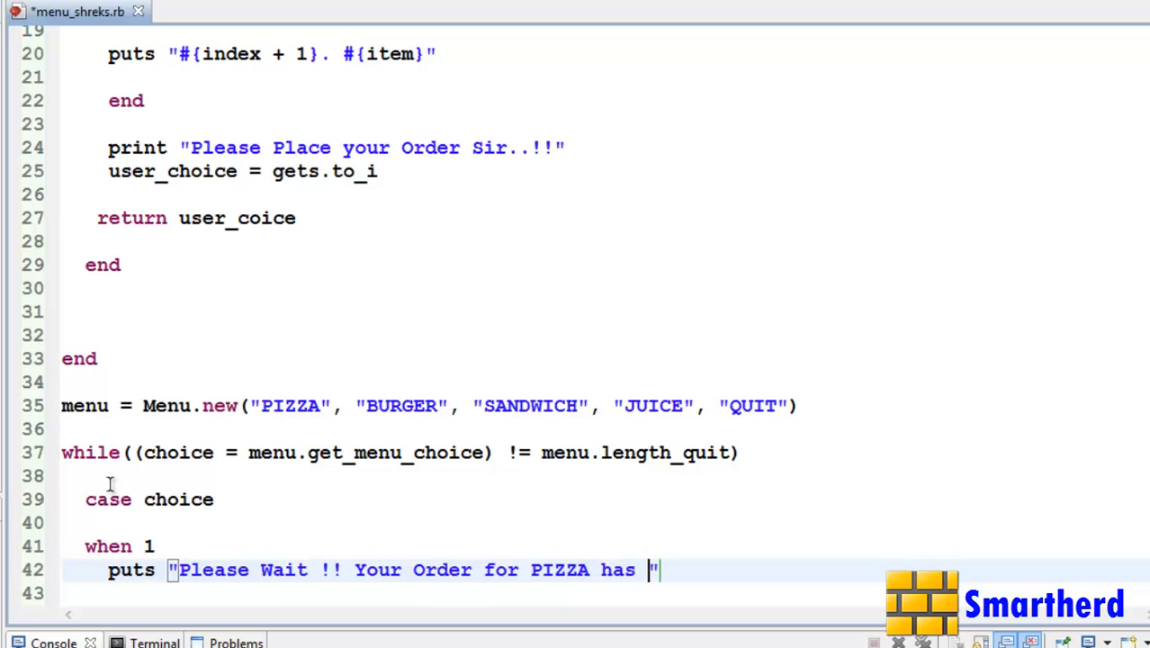
{"action": "type", "text": "been placed."}
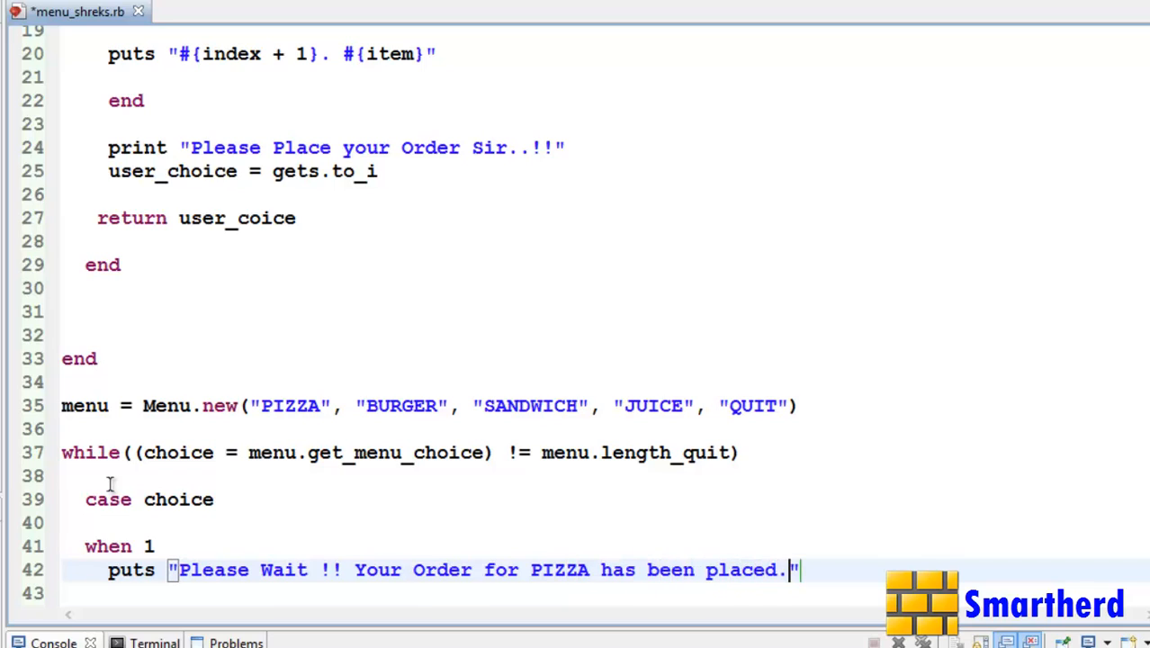
{"action": "type", "text": ".!!"}
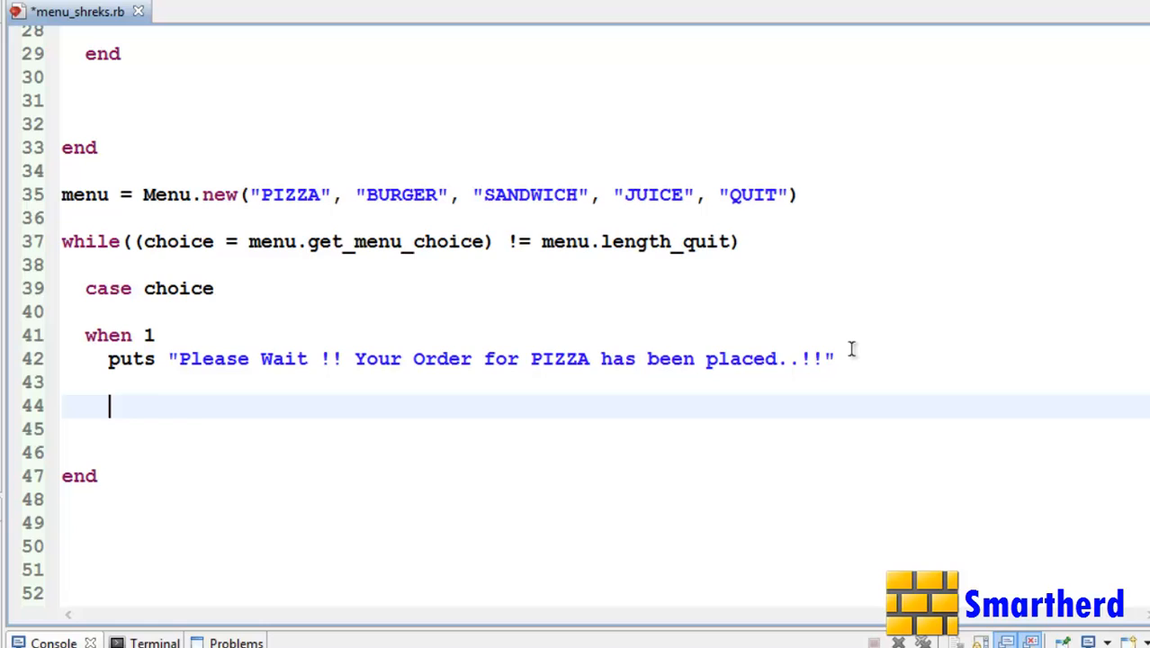
- Add when 2 and when 3 branches printing the BURGER and SANDWICH order messages
{"action": "type", "text": "when 2"}
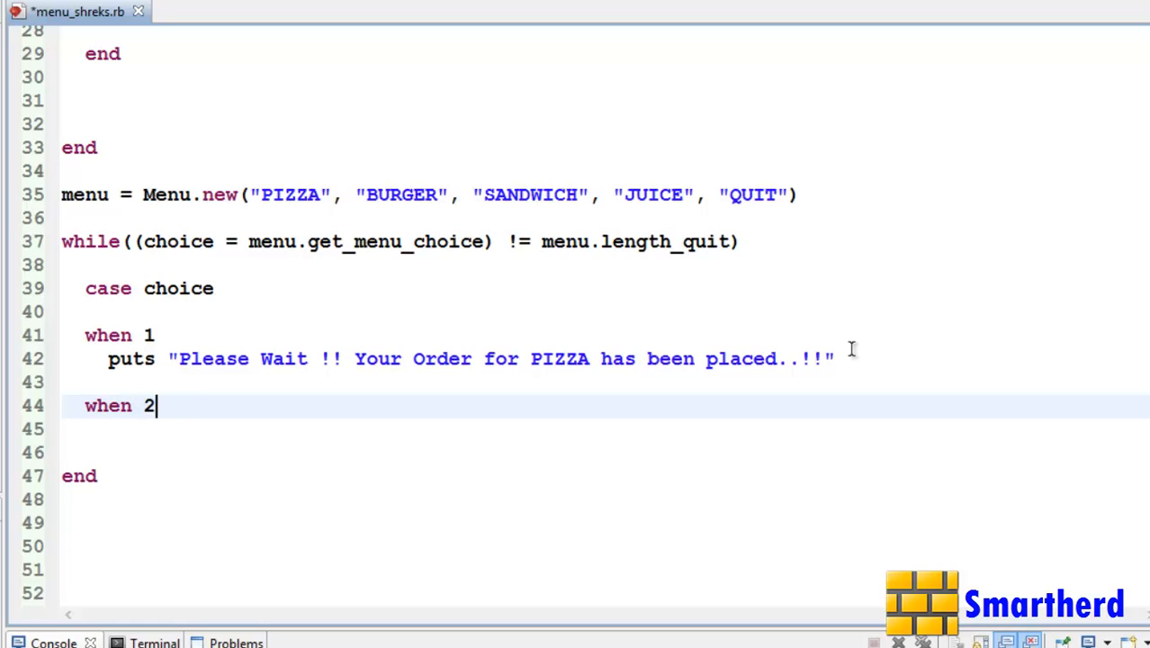
{"action": "mouse_move", "coordinate": [641, 363]}
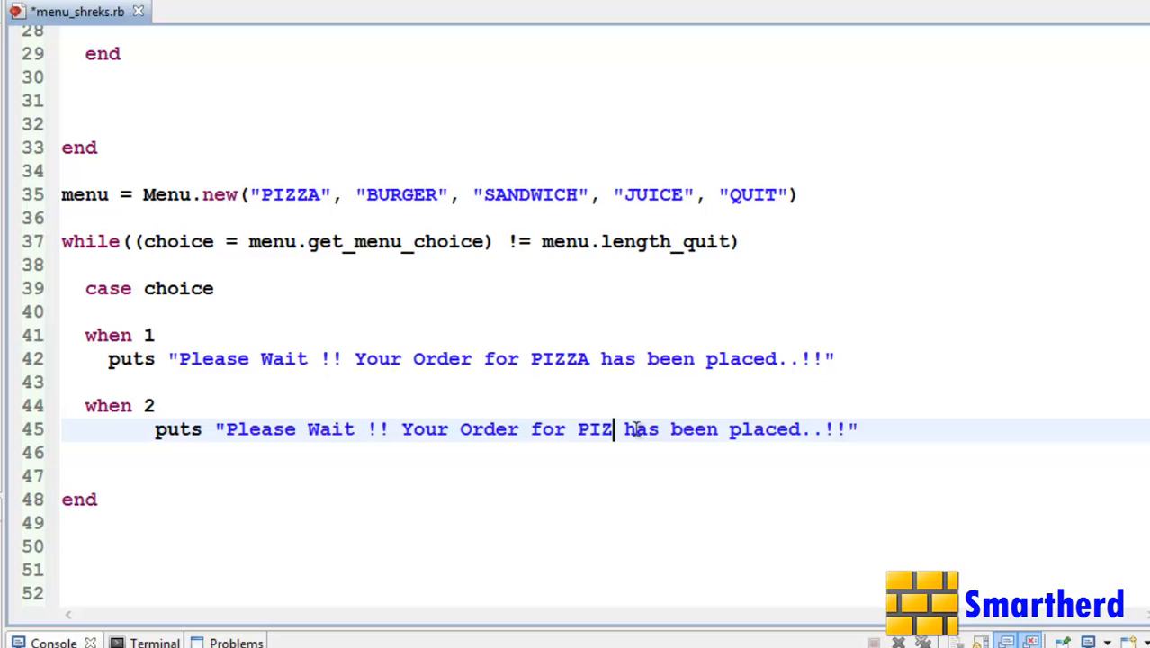
{"action": "type", "text": "BURGER"}
{"action": "left_click", "coordinate": [604, 452]}
{"action": "type", "text": "when"}
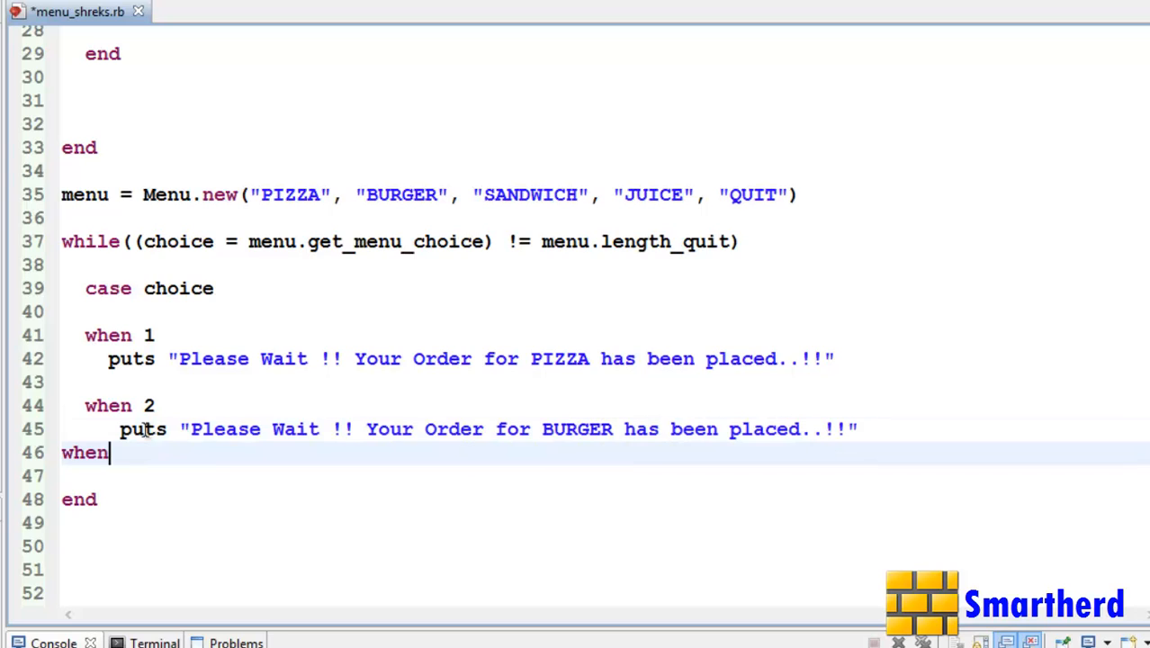
{"action": "type", "text": "3"}
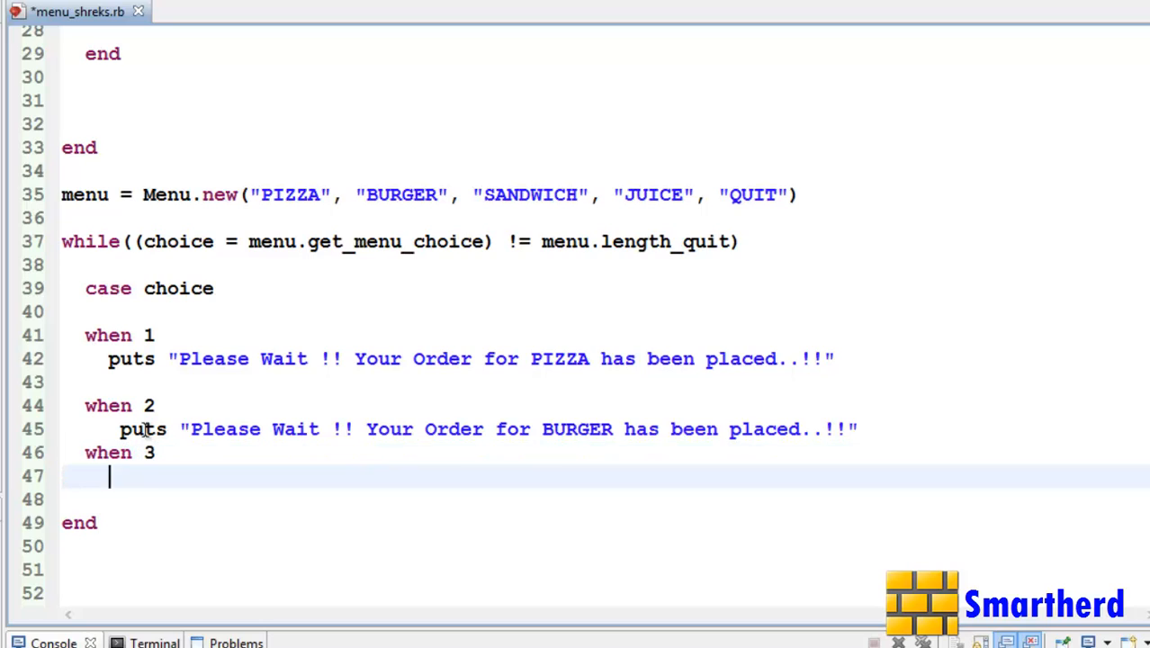
{"action": "type", "text": "puts \"Please Wait !! Your Order for PIZZA has been placed..!!\""}
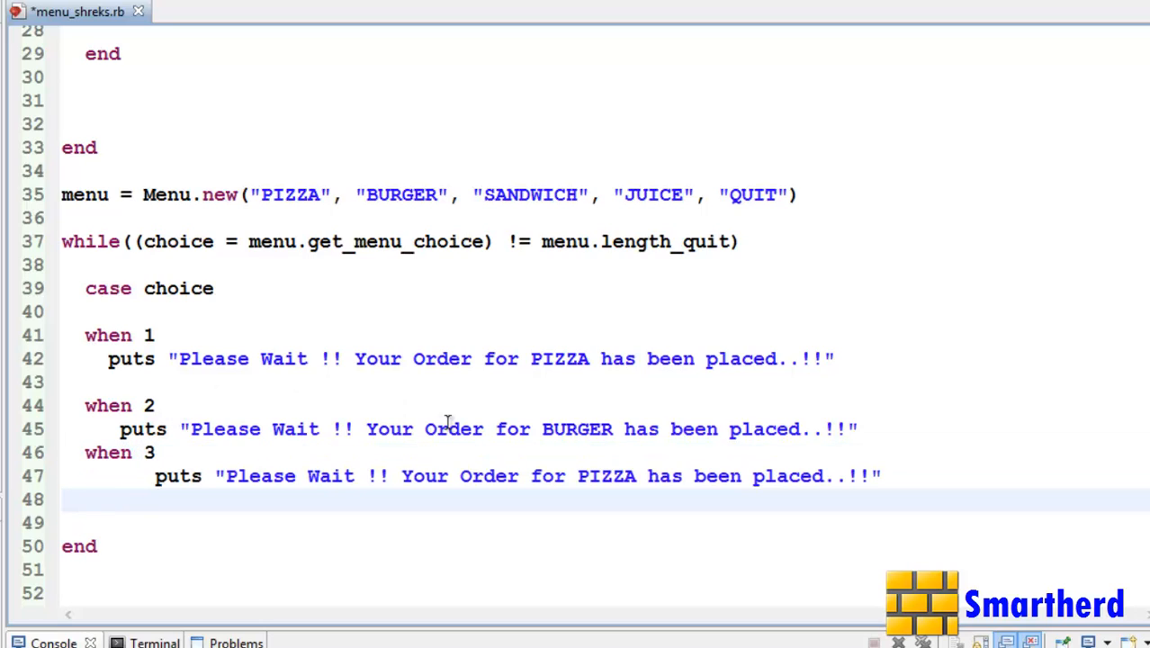
{"action": "double_click", "coordinate": [604, 475]}
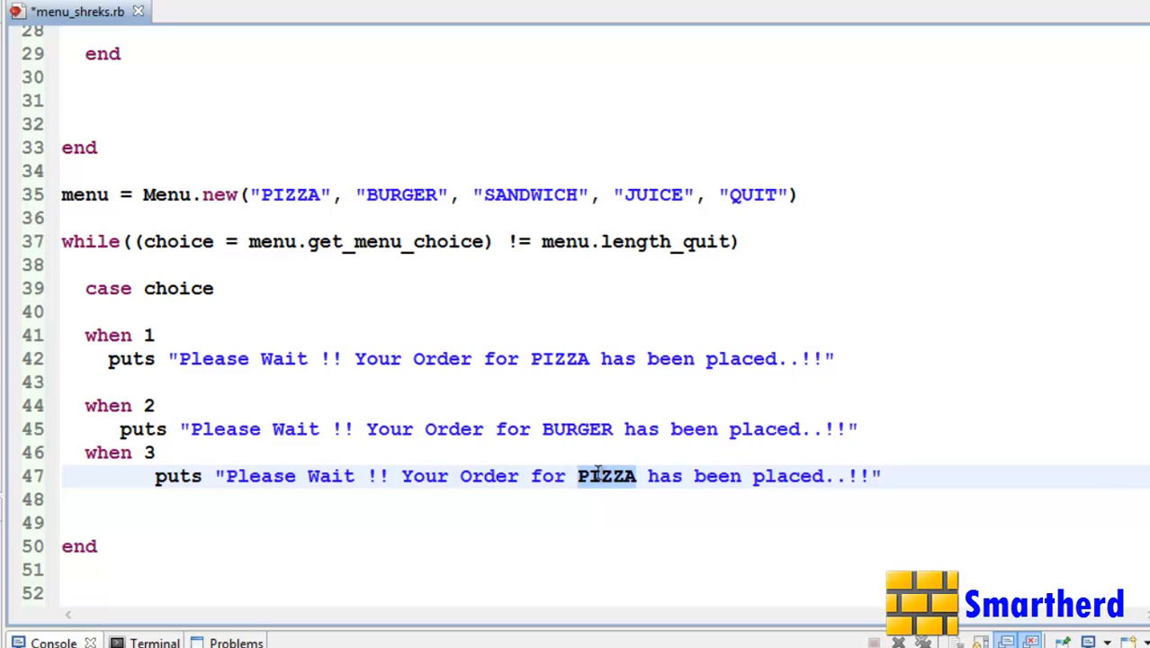
{"action": "type", "text": "SANDWI"}
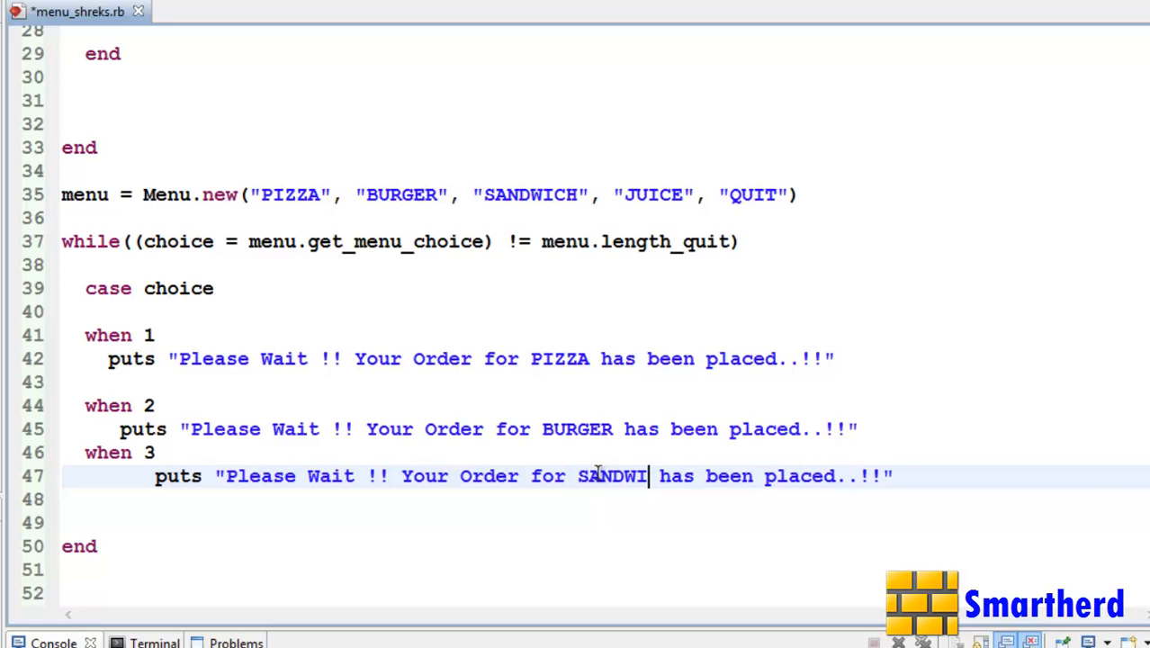
{"action": "type", "text": "CH"}
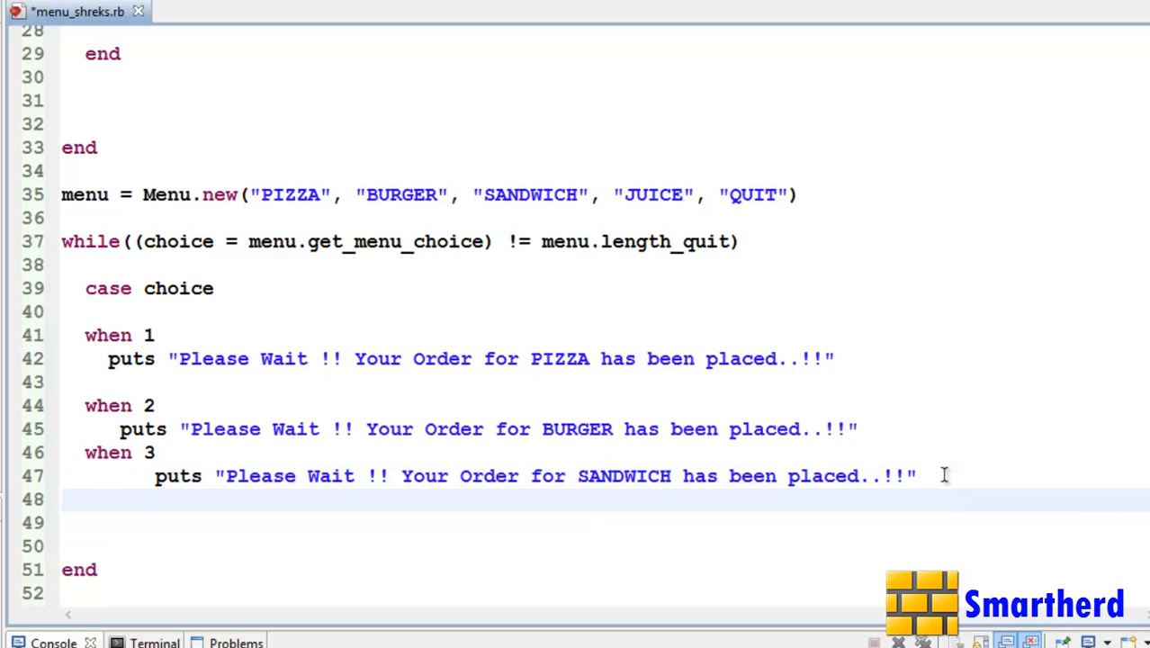
- Add a when 4 branch printing the JUICE order message and close the case with end
{"action": "type", "text": "when 4"}
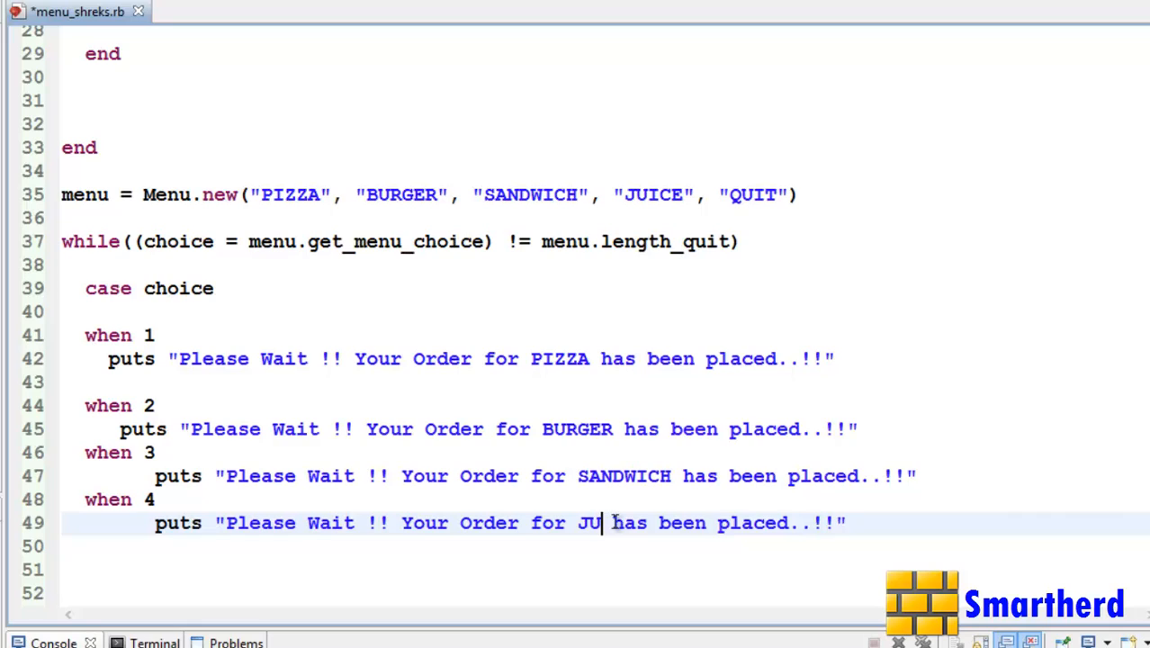
{"action": "type", "text": "ICE"}
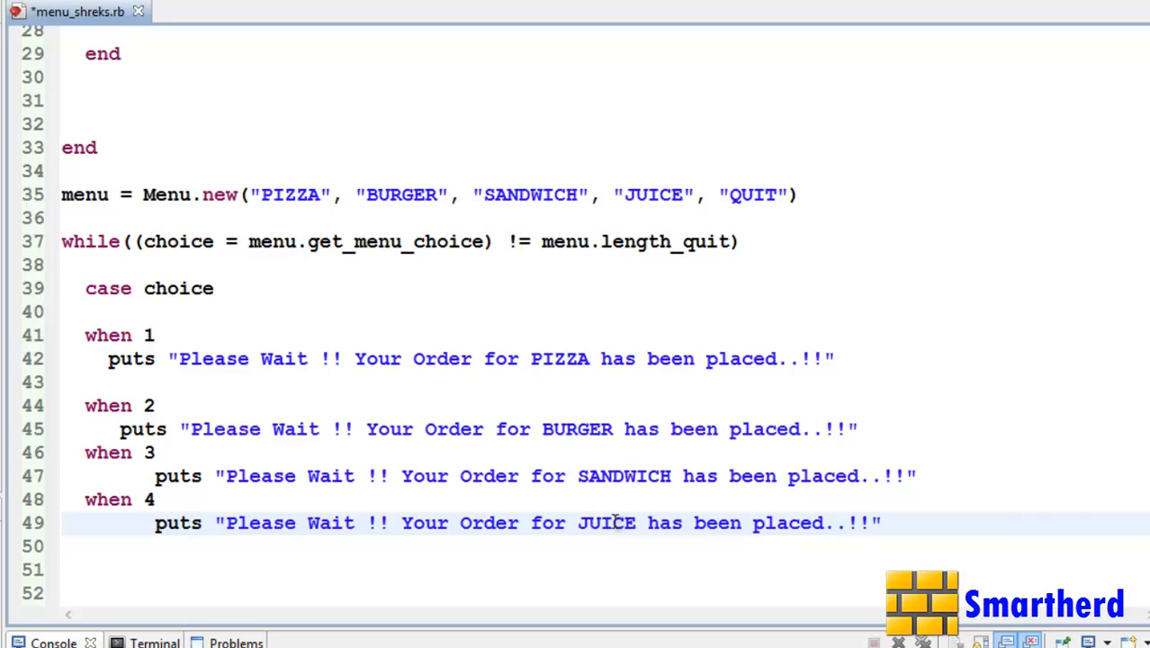
{"action": "type", "text": "end"}
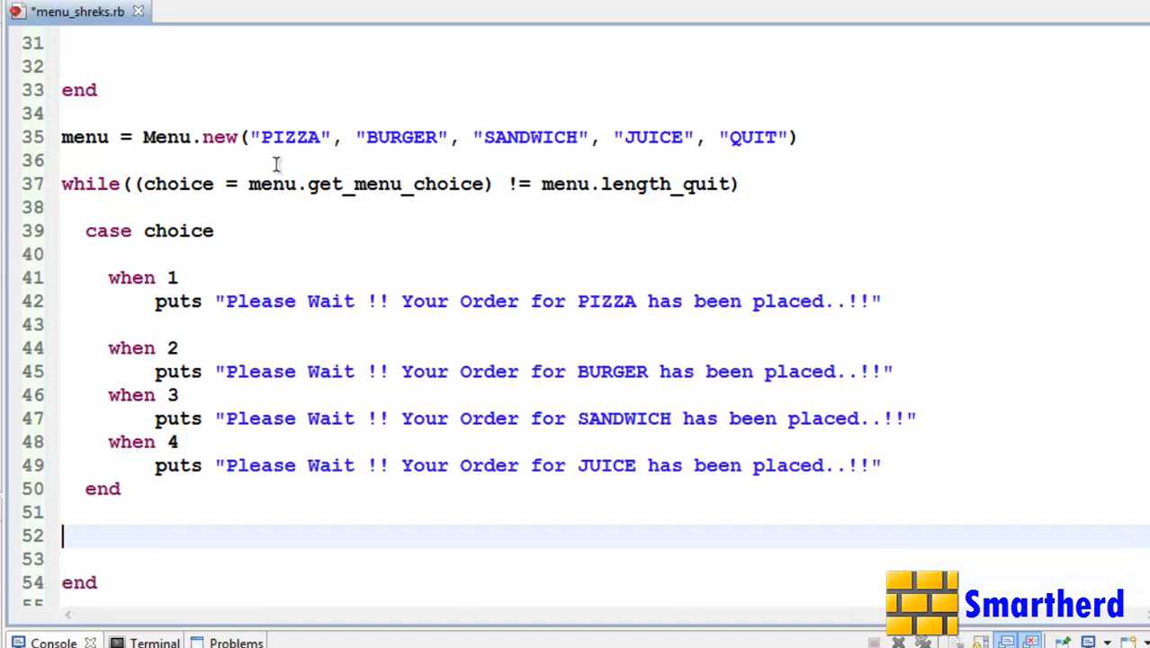
{"action": "mouse_move", "coordinate": [293, 184]}
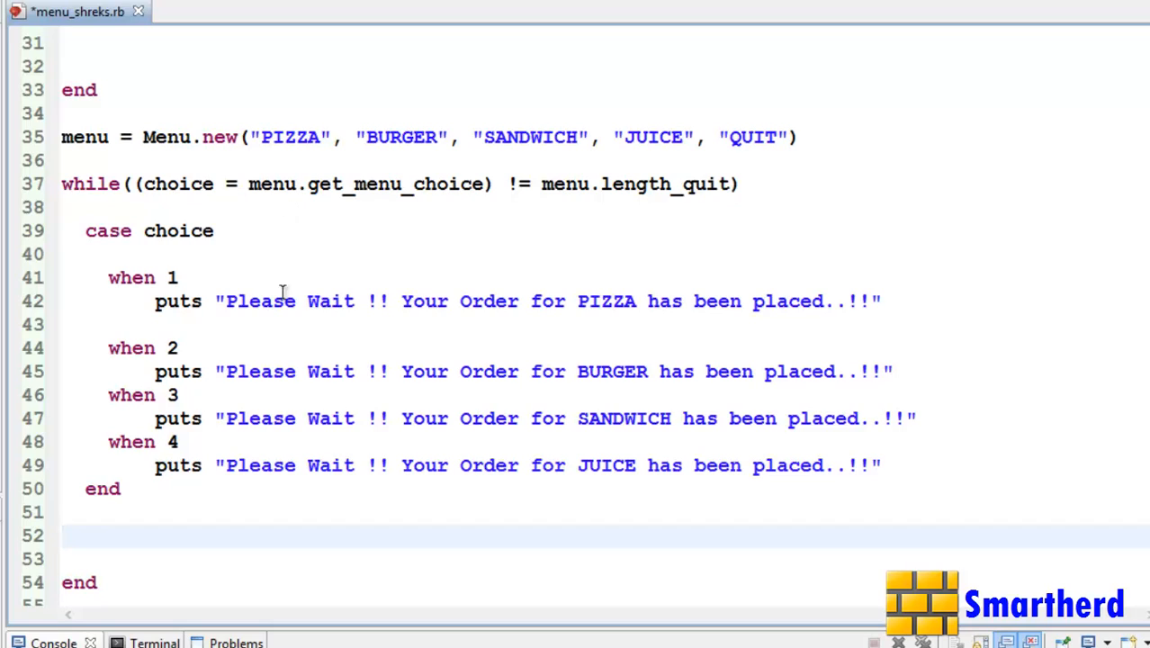
{"action": "mouse_move", "coordinate": [406, 377]}
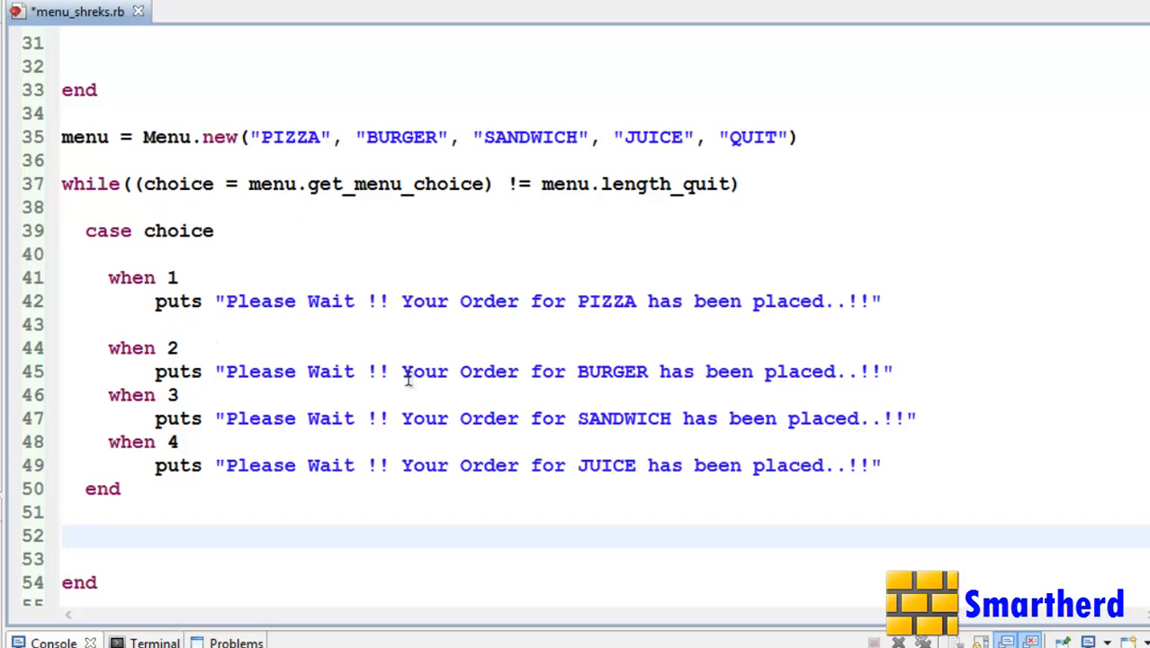
{"action": "mouse_move", "coordinate": [158, 442]}
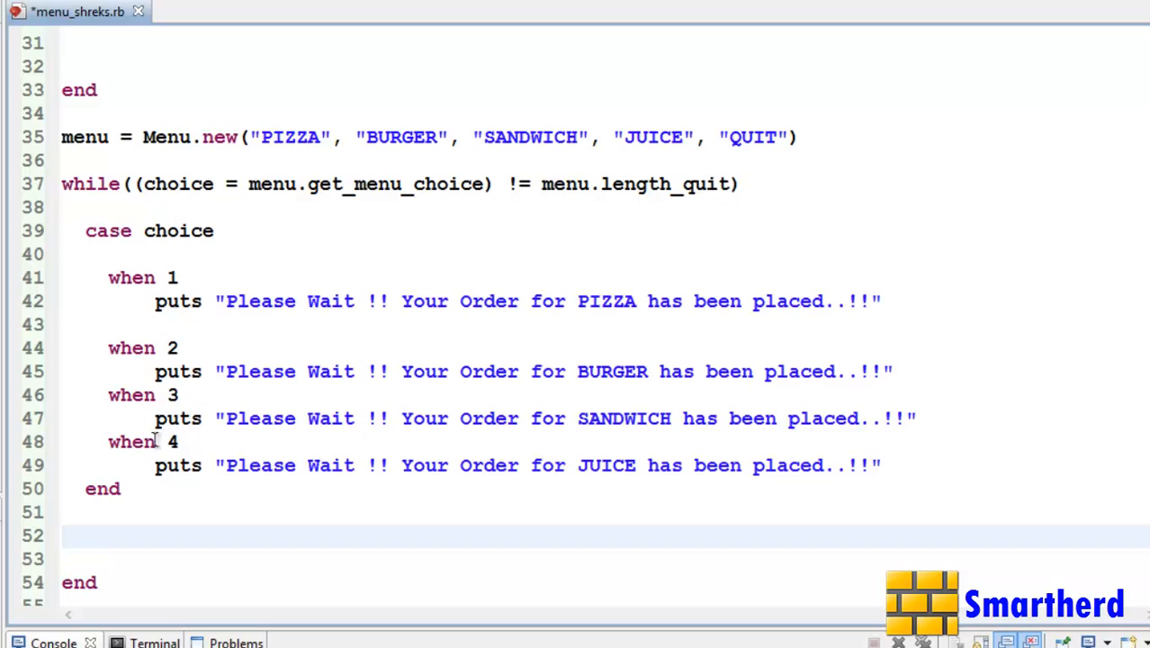
{"action": "mouse_move", "coordinate": [259, 475]}
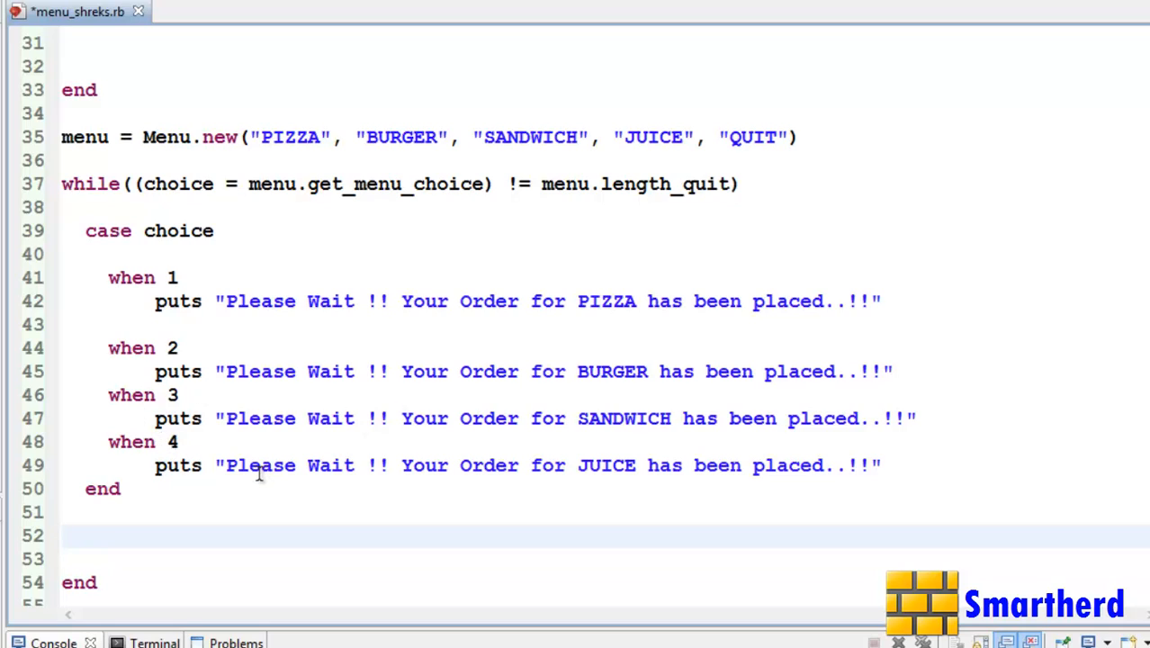
{"action": "mouse_move", "coordinate": [268, 455]}
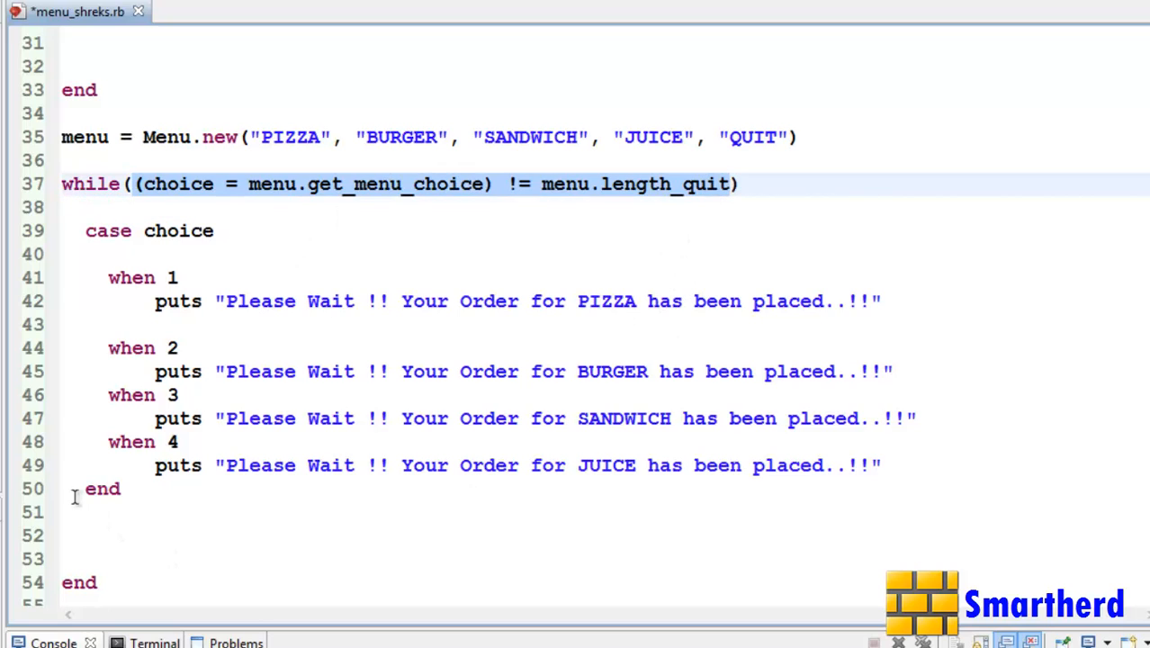
- Delete the extra blank lines after the case block and save the script
{"action": "left_click", "coordinate": [87, 536]}
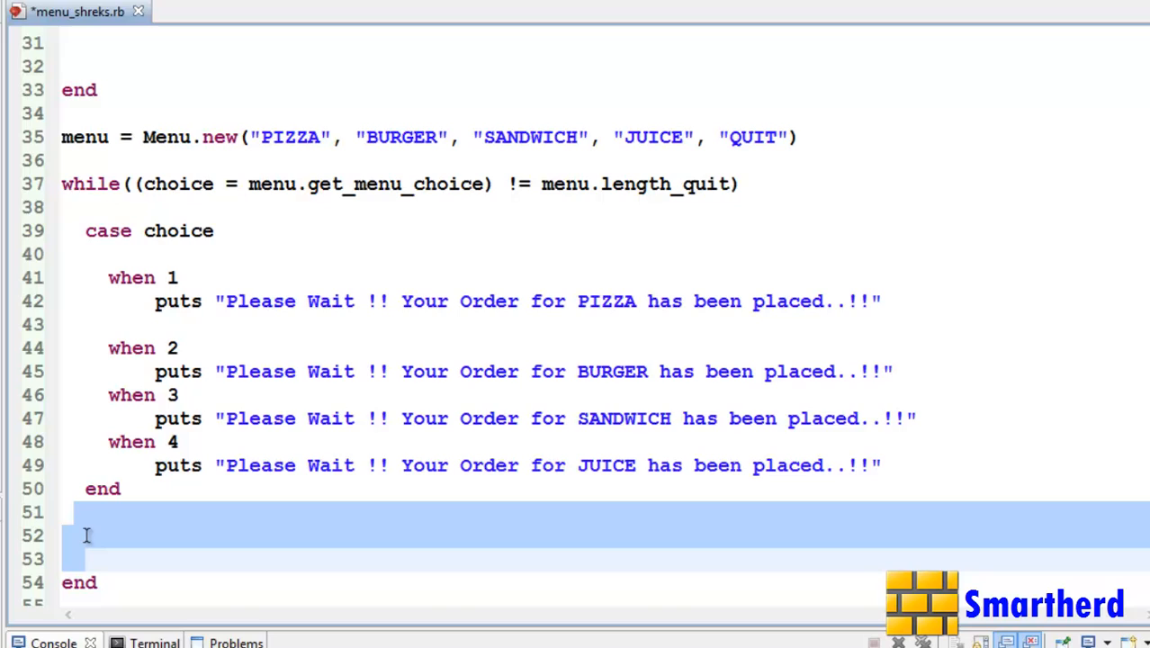
{"action": "key", "text": "Backspace"}
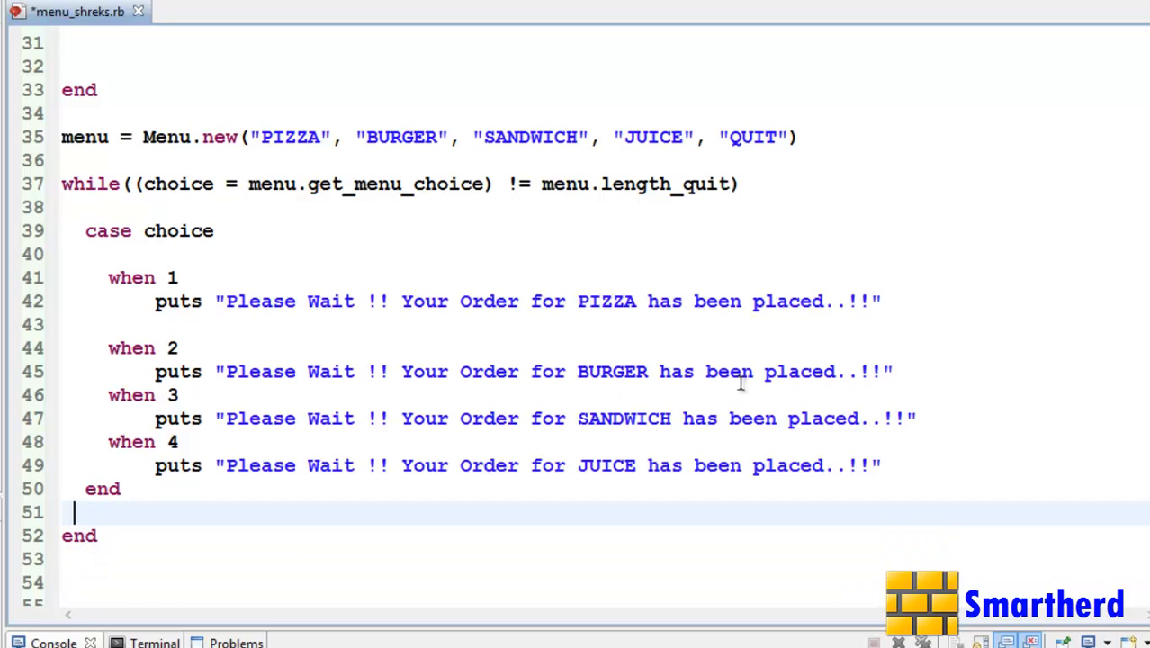
{"action": "mouse_move", "coordinate": [741, 382]}
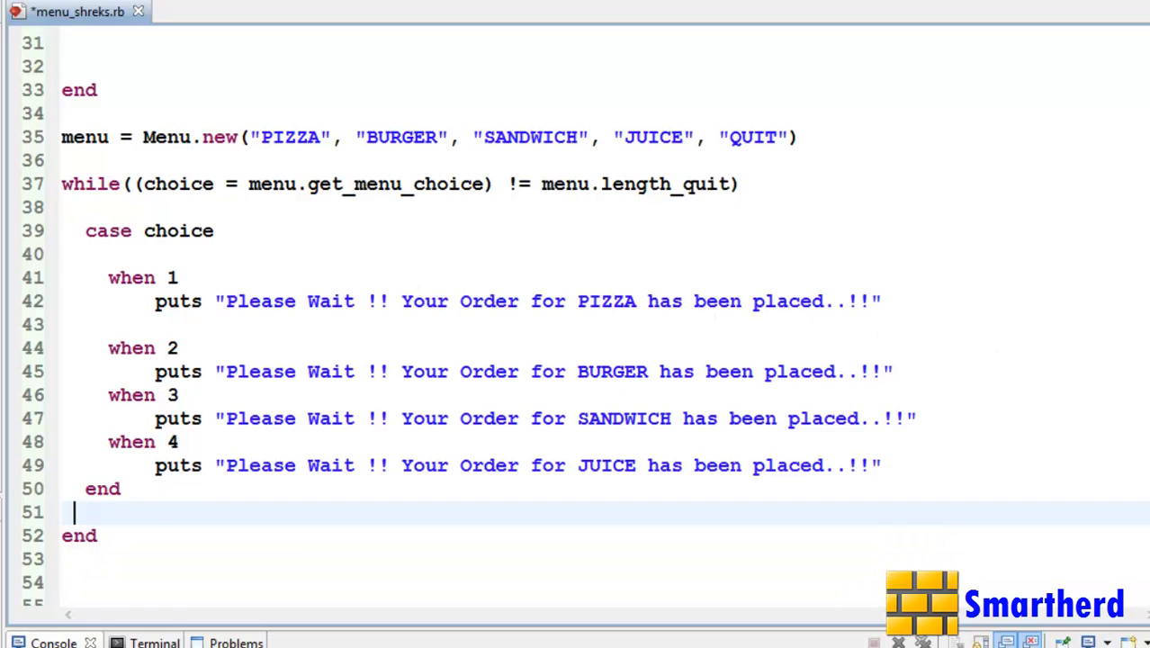
{"action": "key", "text": "ctrl+s"}
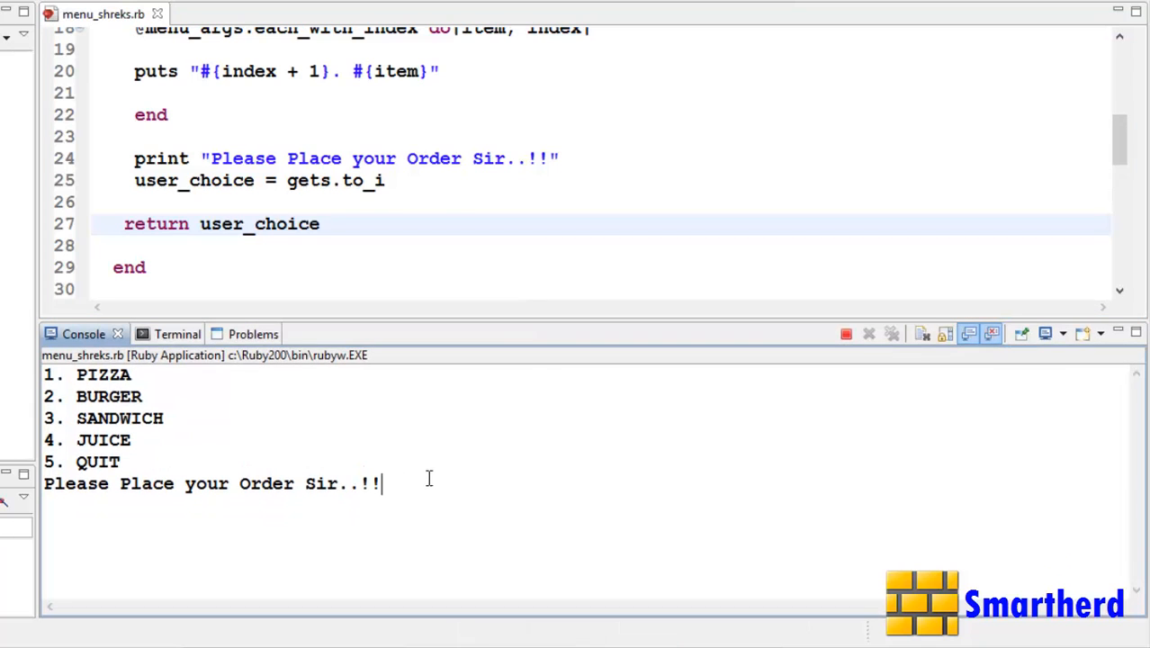
- Enter 1 for PIZZA, 4 for JUICE and 5 to quit in the running console program
{"action": "type", "text": "1"}
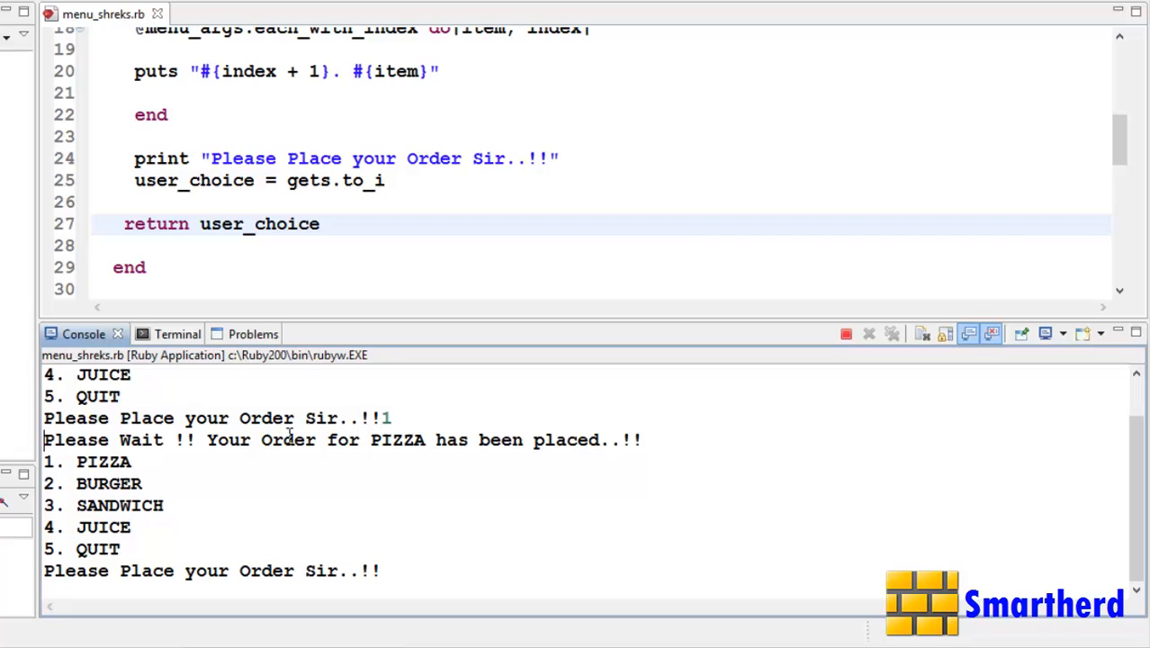
{"action": "mouse_move", "coordinate": [442, 442]}
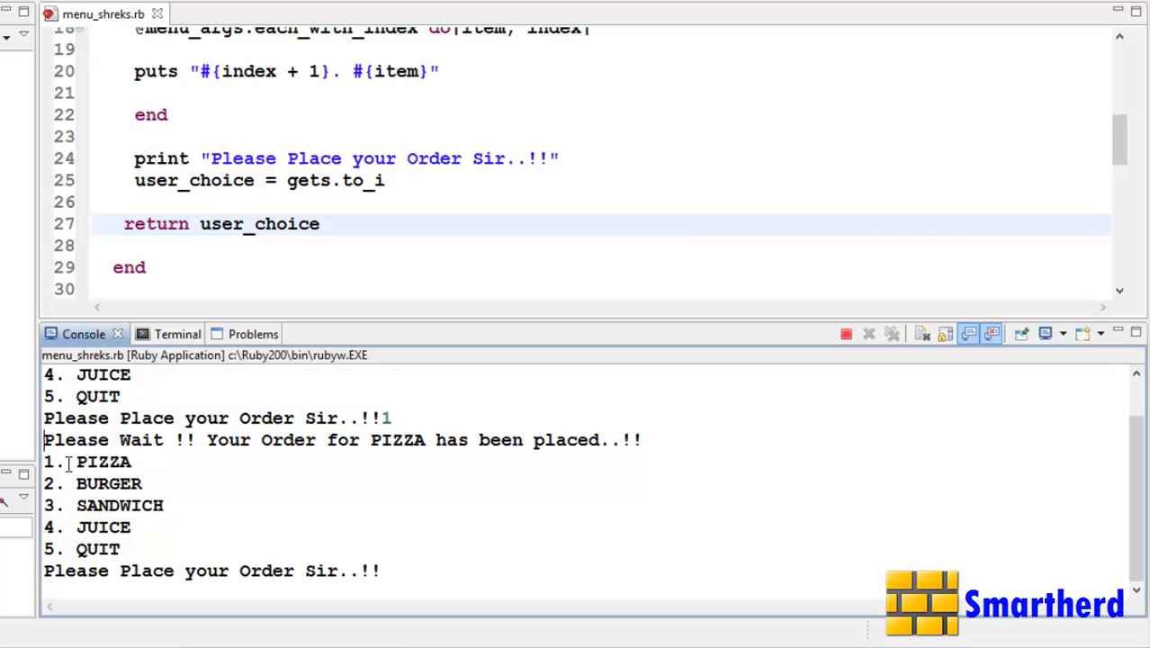
{"action": "left_click_drag", "start_coordinate": [76, 460], "coordinate": [117, 548]}
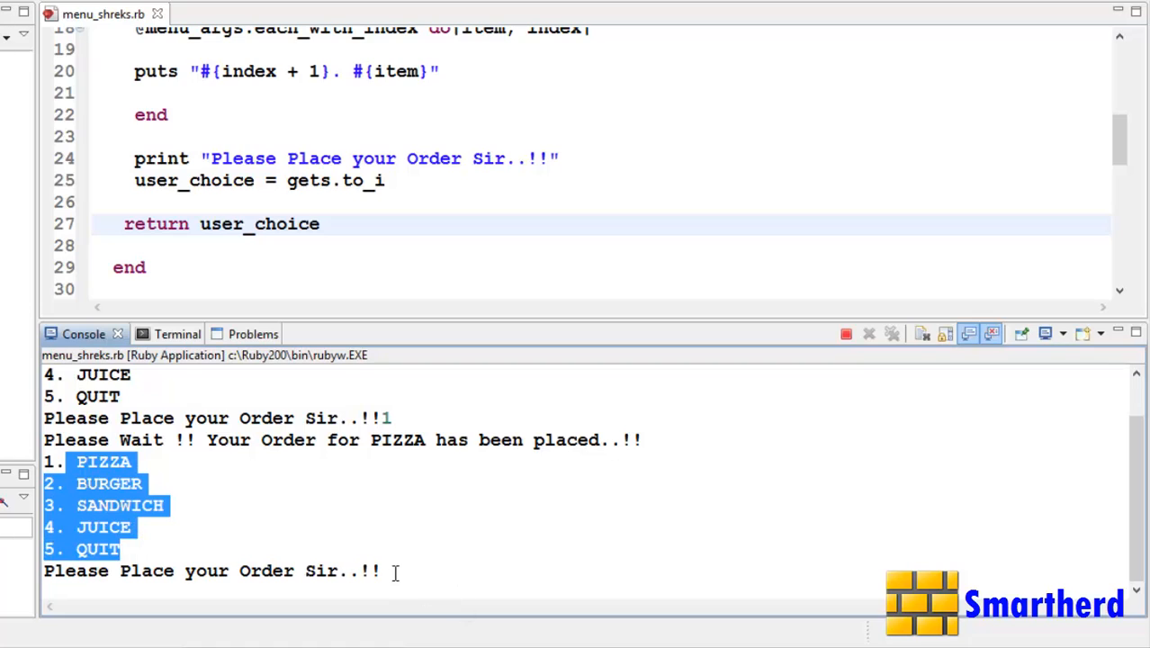
{"action": "type", "text": "4"}
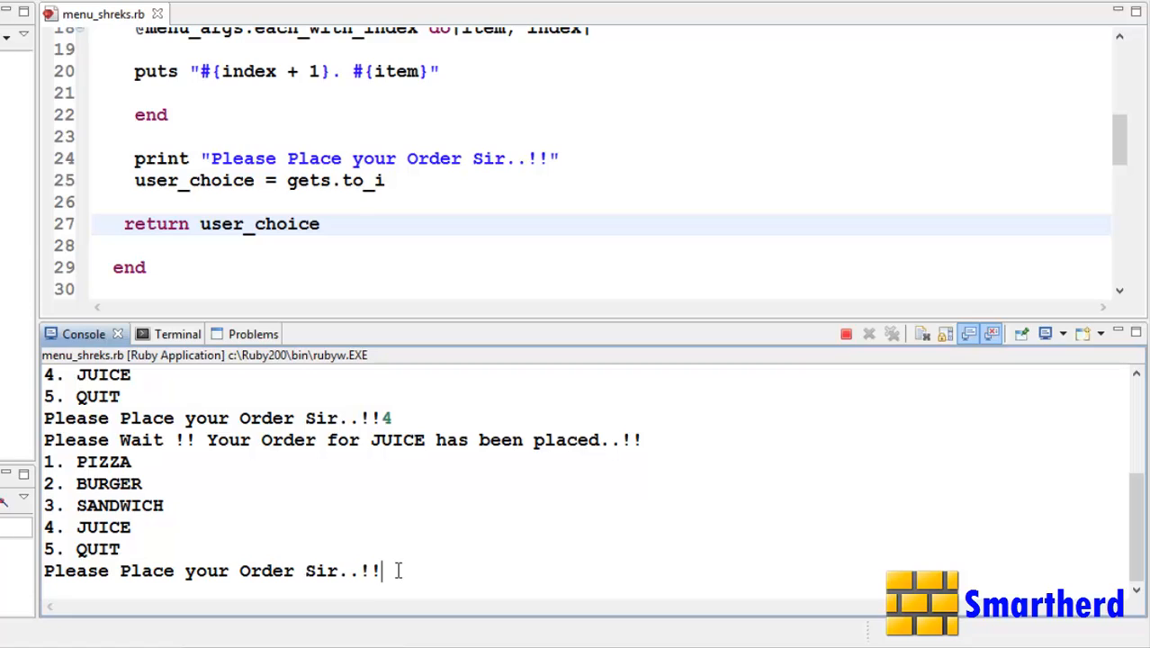
{"action": "type", "text": "5"}
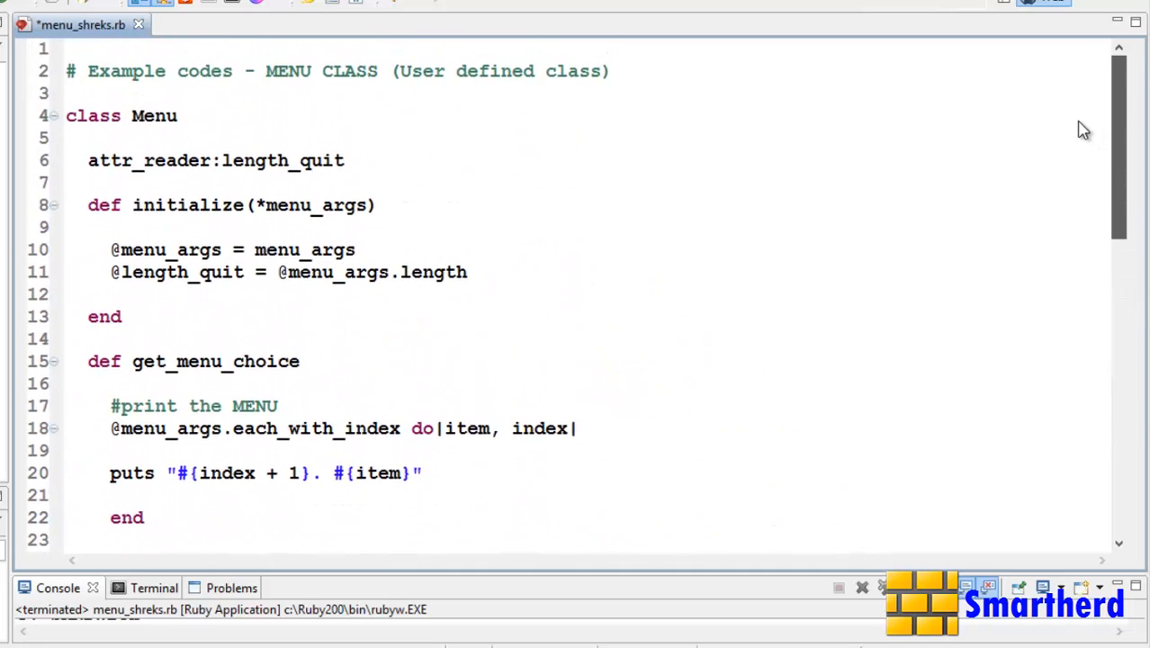
- Scroll to the case block and select the four when branches for review
{"action": "scroll", "scroll_direction": "down", "scroll_amount": 3}
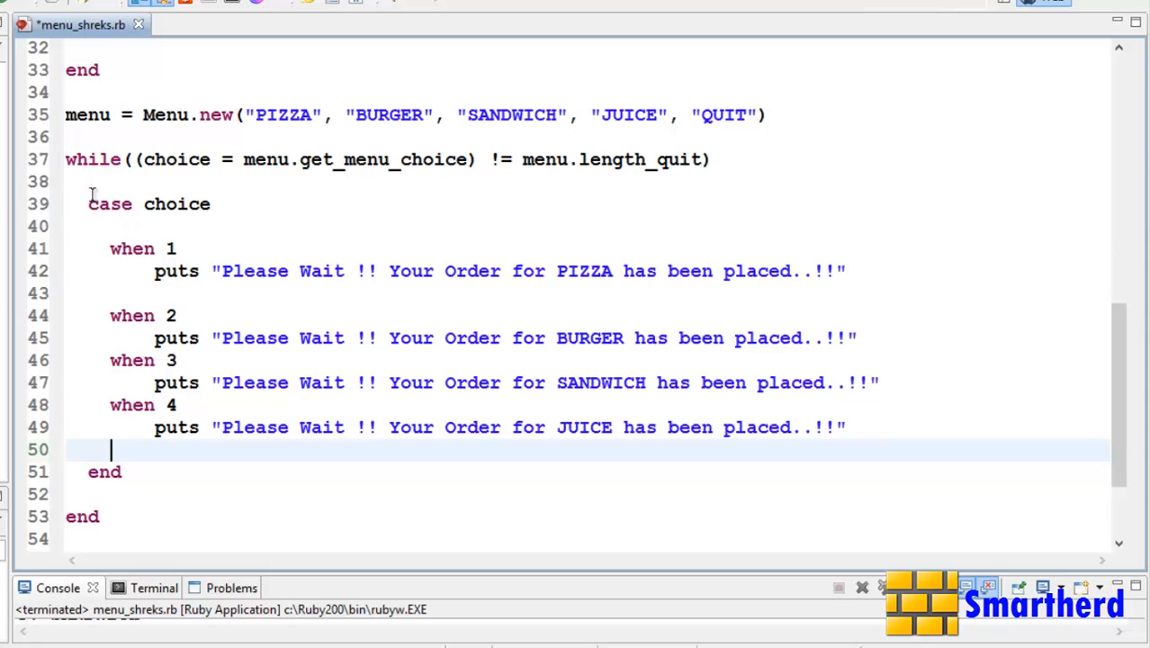
{"action": "left_click_drag", "start_coordinate": [89, 203], "coordinate": [123, 471]}
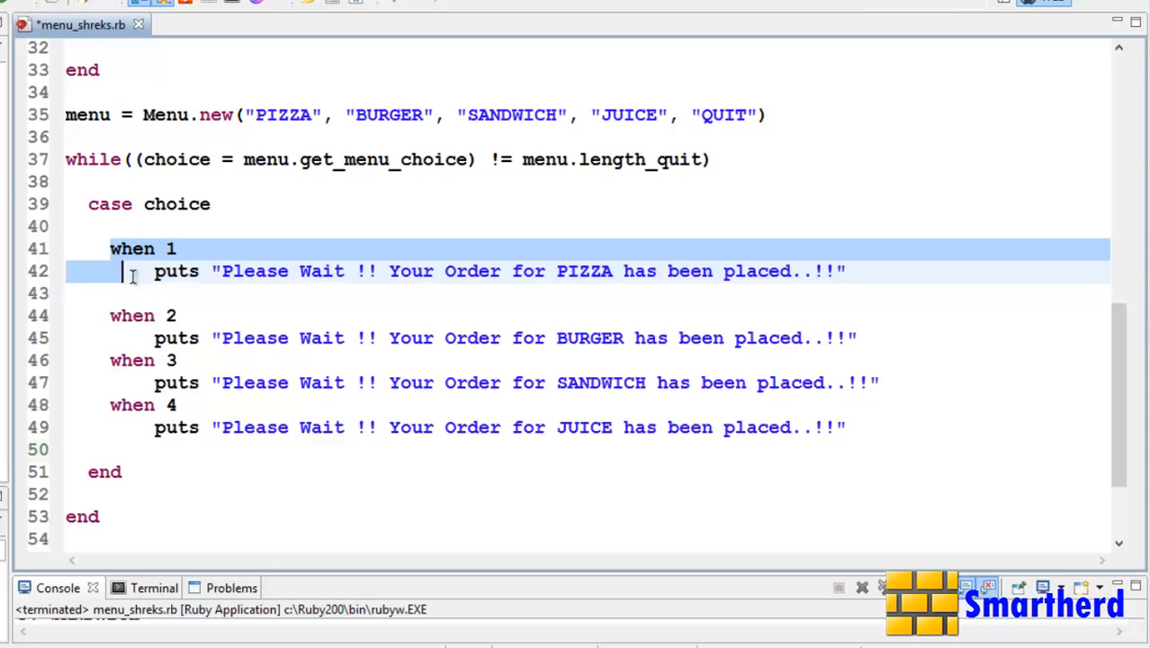
{"action": "left_click_drag", "start_coordinate": [122, 269], "coordinate": [185, 405]}
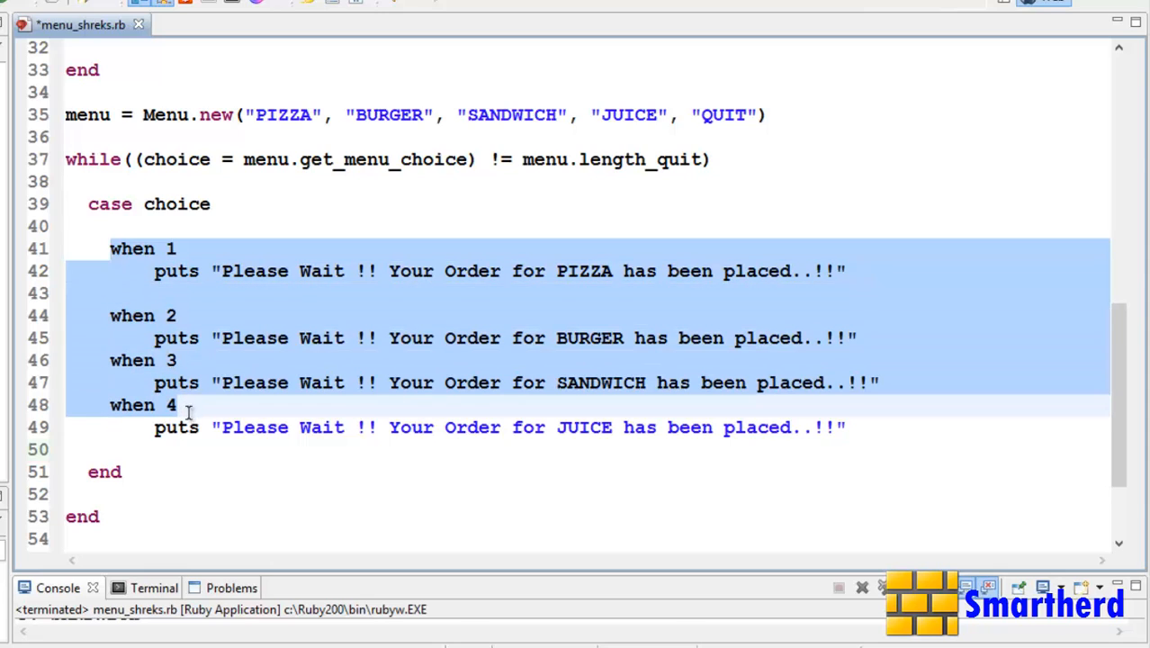